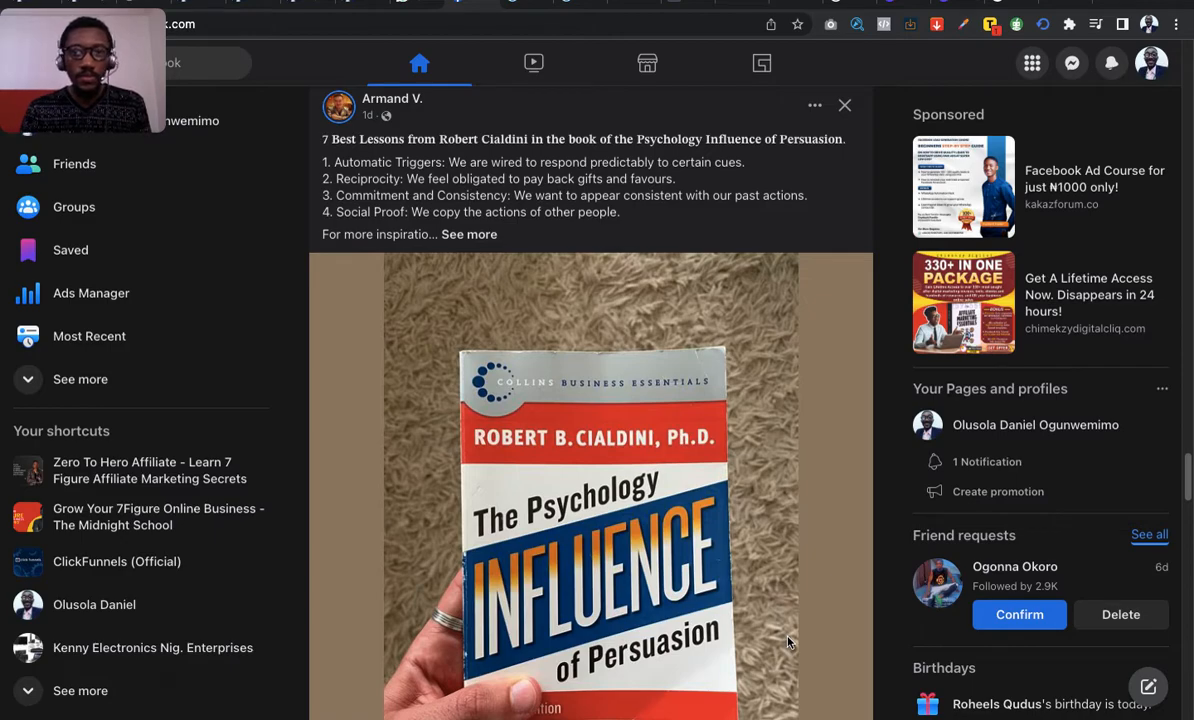
{"action": "mouse_move", "coordinate": [780, 588]}
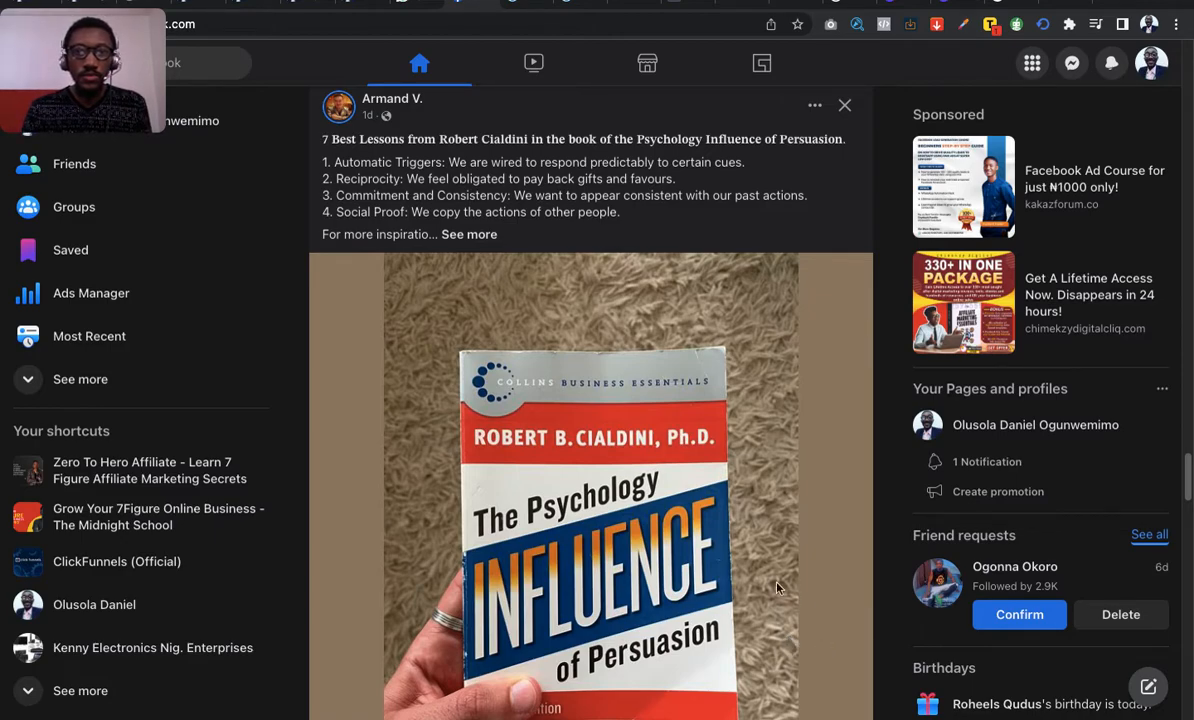
{"action": "mouse_move", "coordinate": [764, 232]}
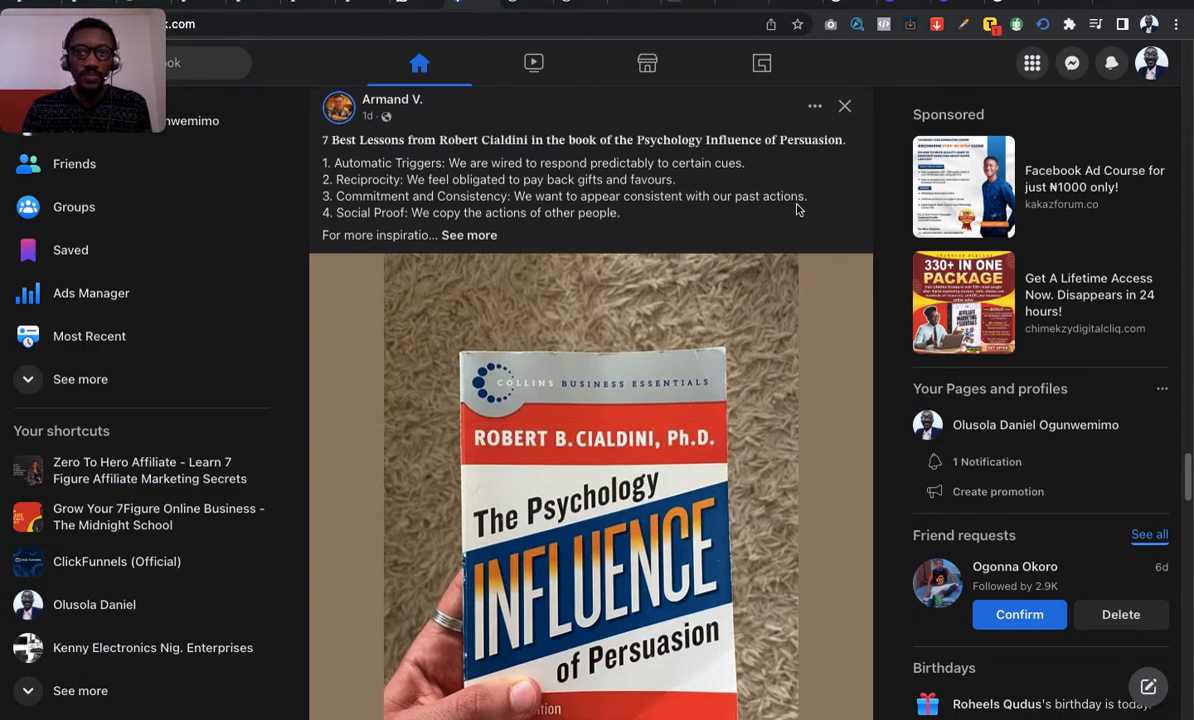
Step: Reveal the full Facebook features menu and scroll to the Personal section listing Recent ad activity
{"action": "scroll", "scroll_direction": "down", "scroll_amount": 3}
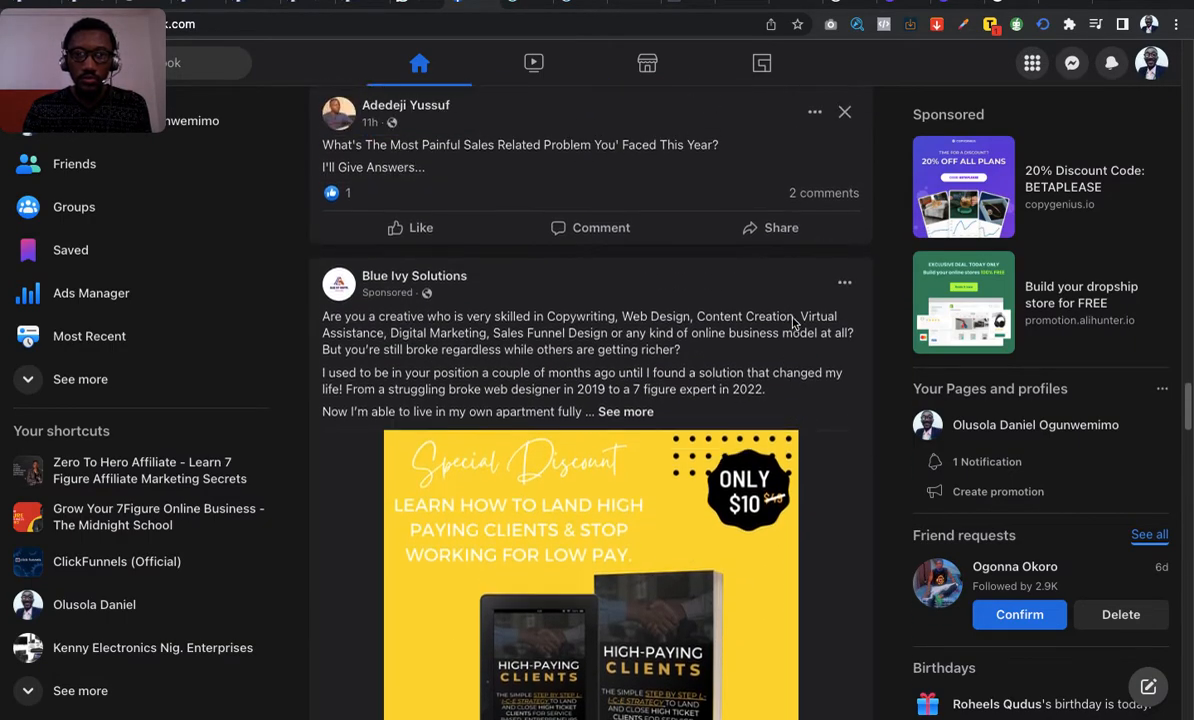
{"action": "scroll", "scroll_direction": "down", "scroll_amount": 3}
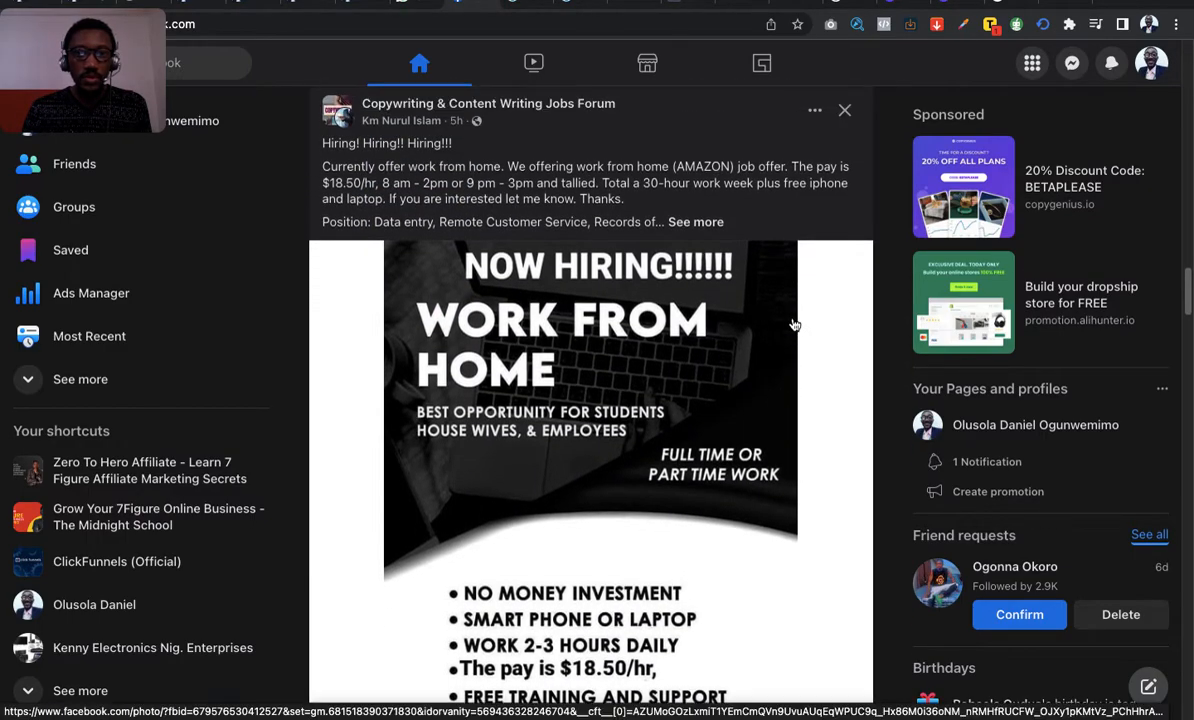
{"action": "mouse_move", "coordinate": [732, 222]}
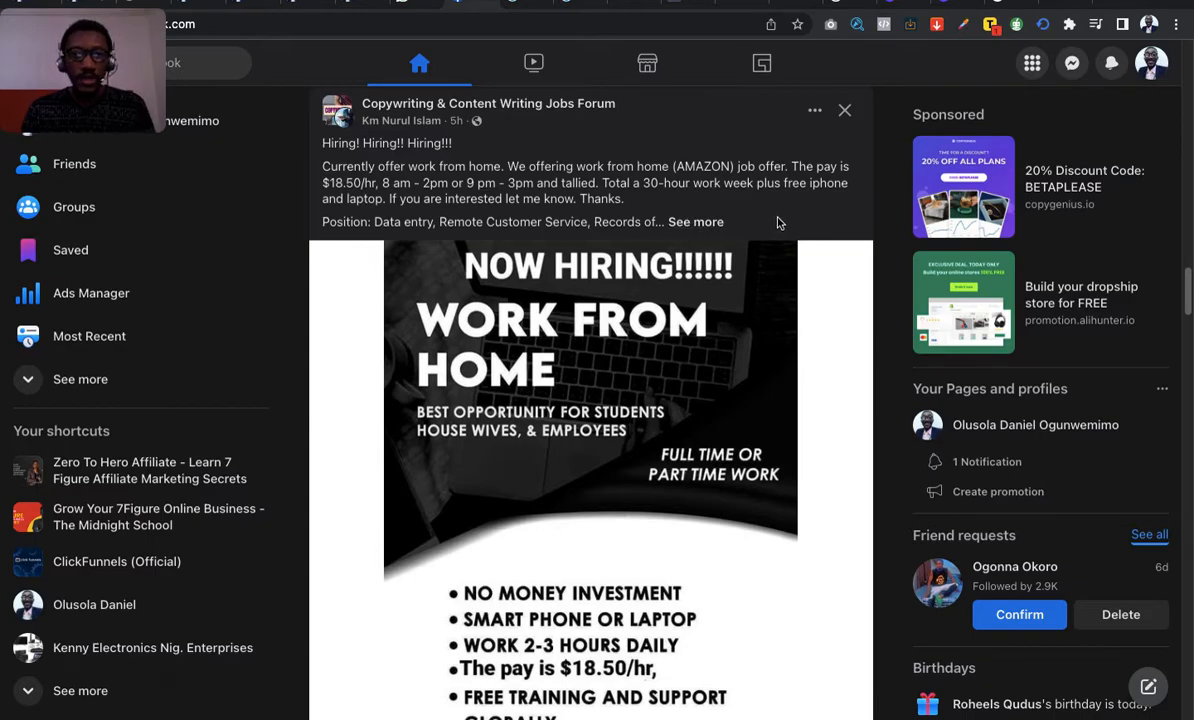
{"action": "mouse_move", "coordinate": [744, 222]}
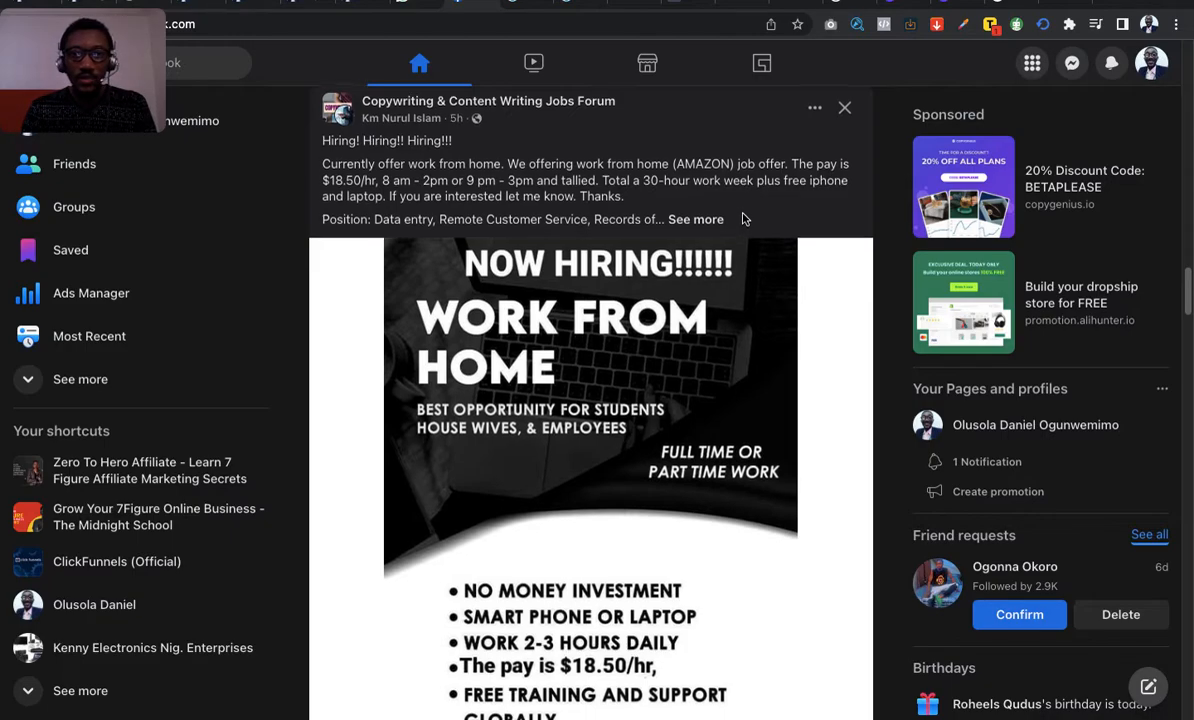
{"action": "scroll", "scroll_direction": "up", "scroll_amount": 3}
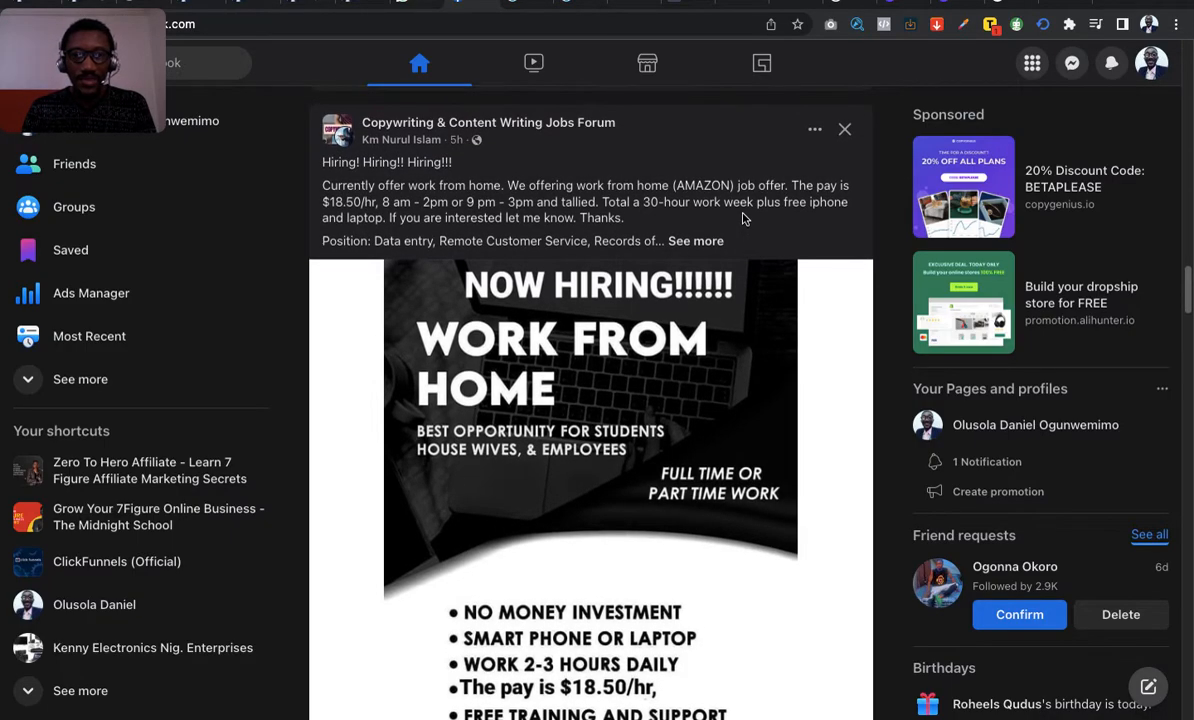
{"action": "mouse_move", "coordinate": [704, 232]}
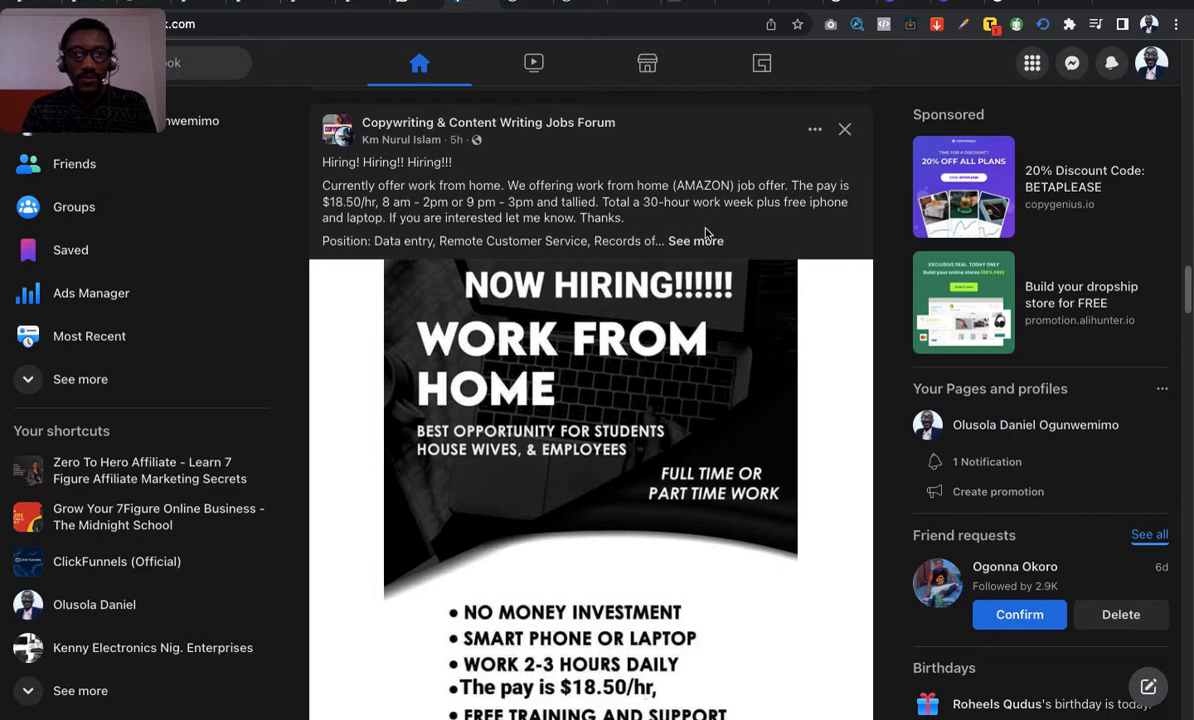
{"action": "mouse_move", "coordinate": [764, 230]}
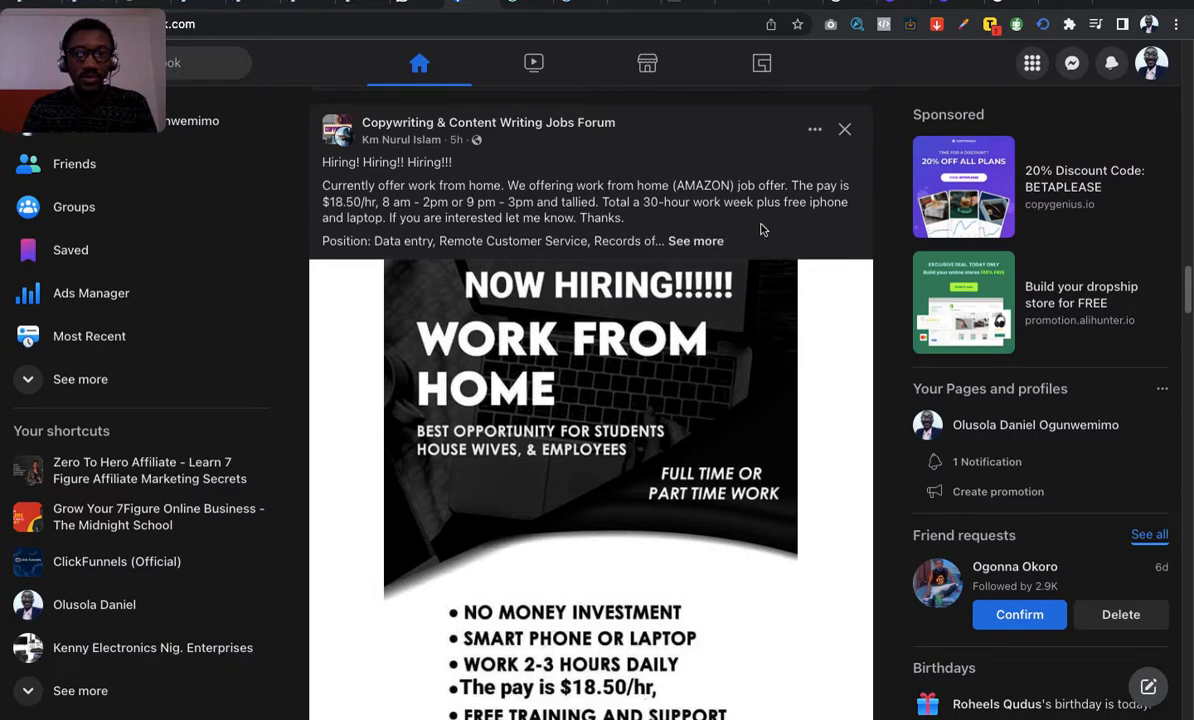
{"action": "mouse_move", "coordinate": [752, 238]}
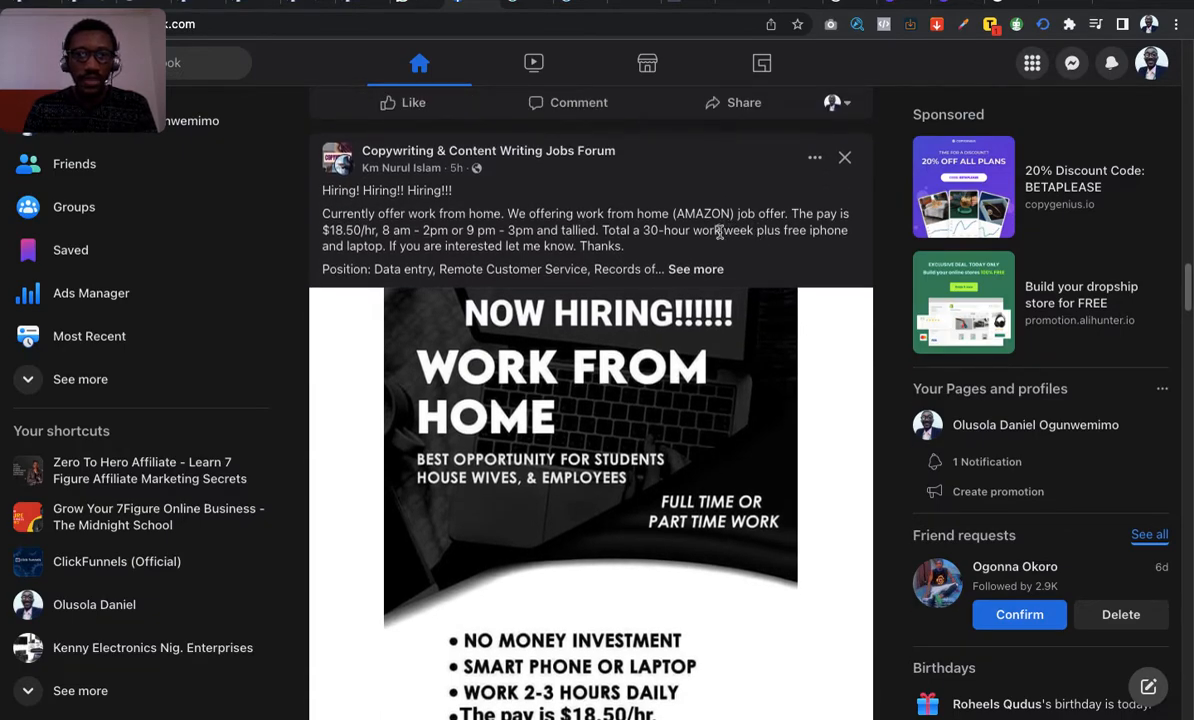
{"action": "mouse_move", "coordinate": [744, 262]}
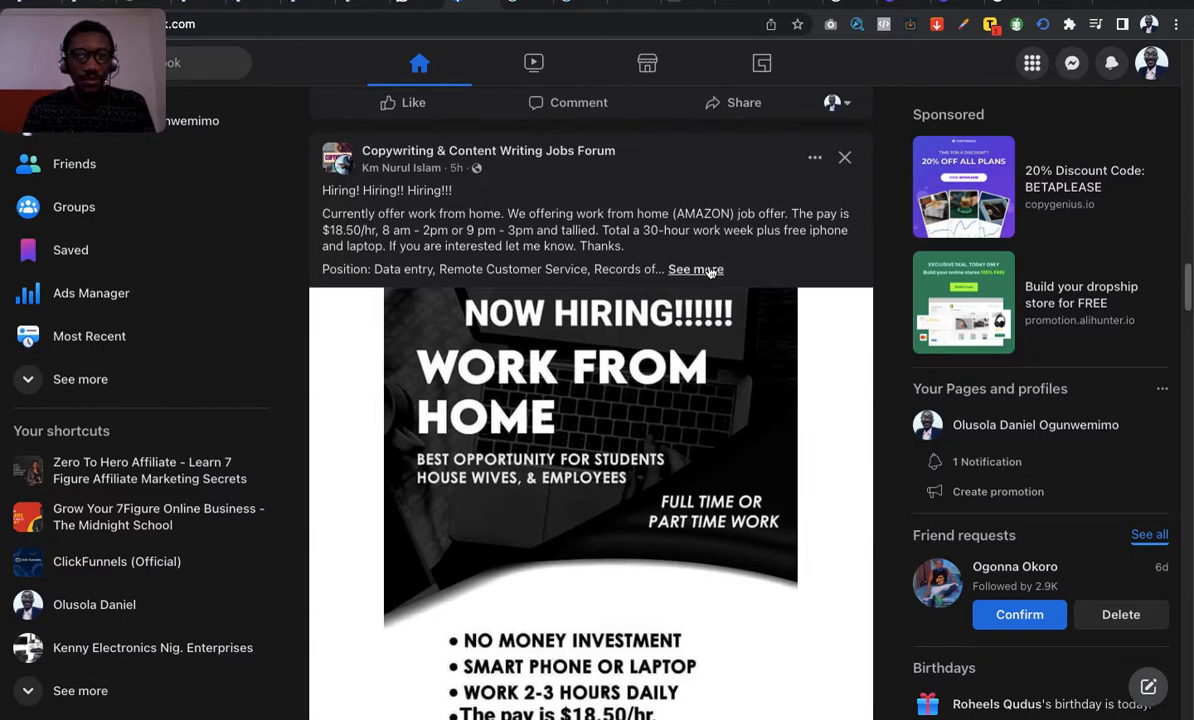
{"action": "mouse_move", "coordinate": [758, 252]}
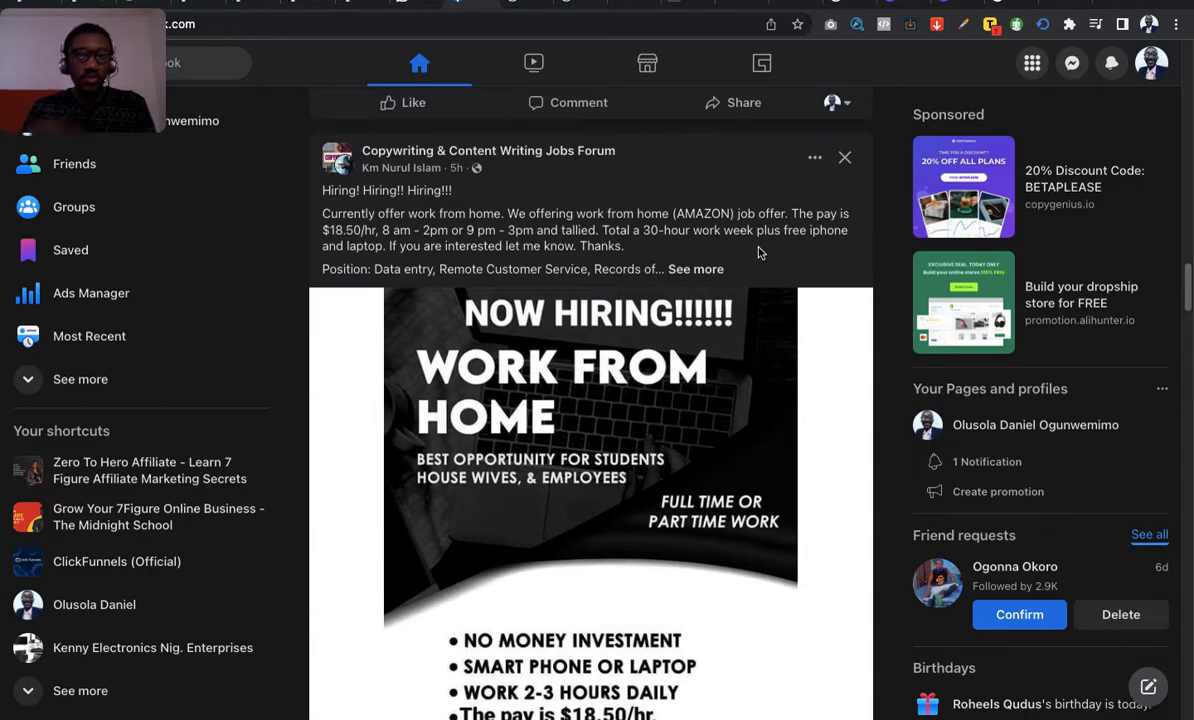
{"action": "mouse_move", "coordinate": [646, 244]}
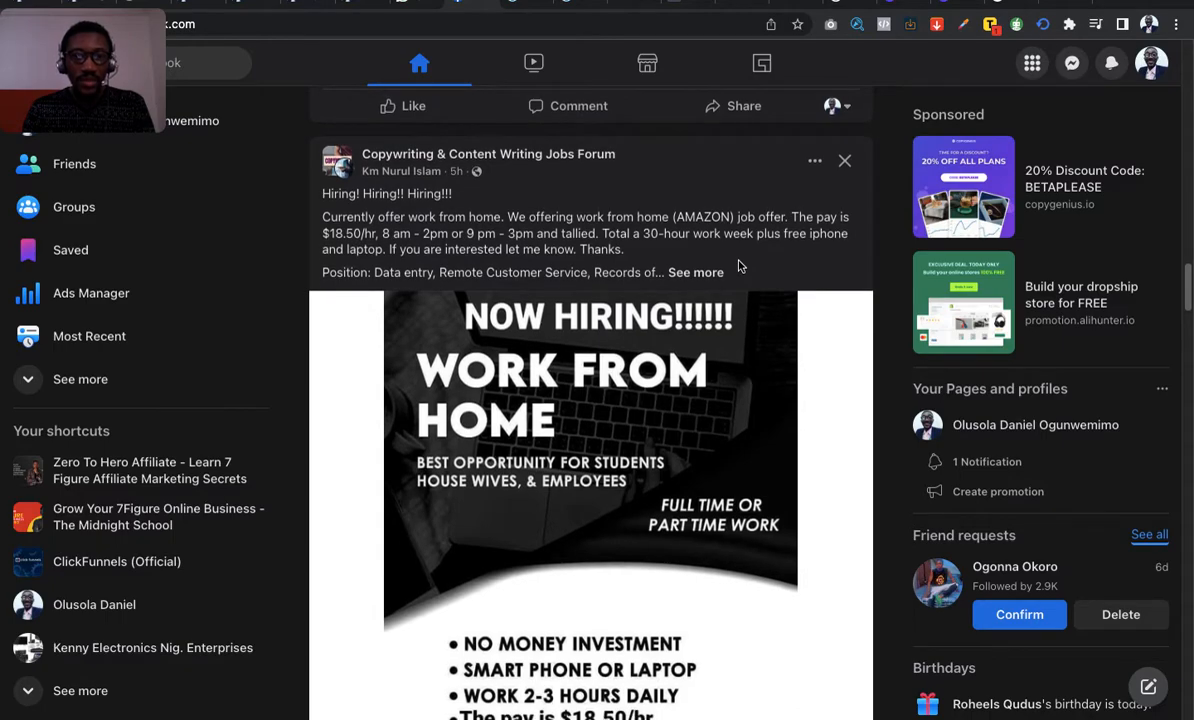
{"action": "scroll", "scroll_direction": "down", "scroll_amount": 3}
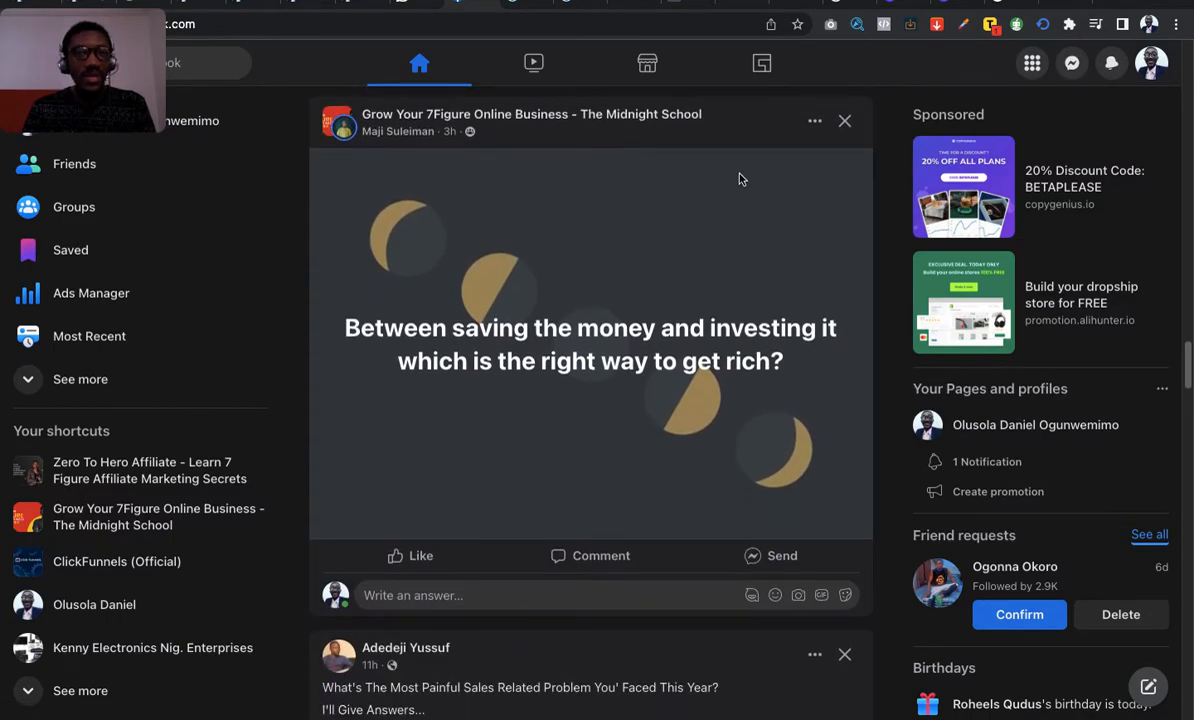
{"action": "mouse_move", "coordinate": [728, 136]}
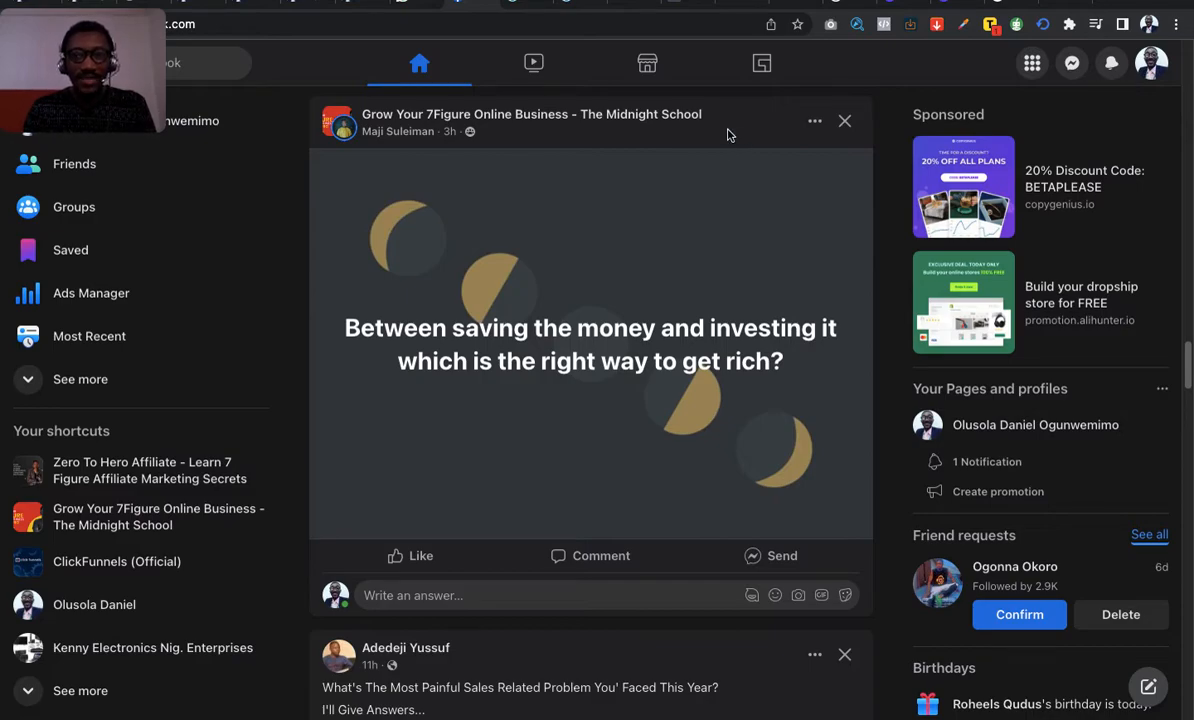
{"action": "mouse_move", "coordinate": [818, 144]}
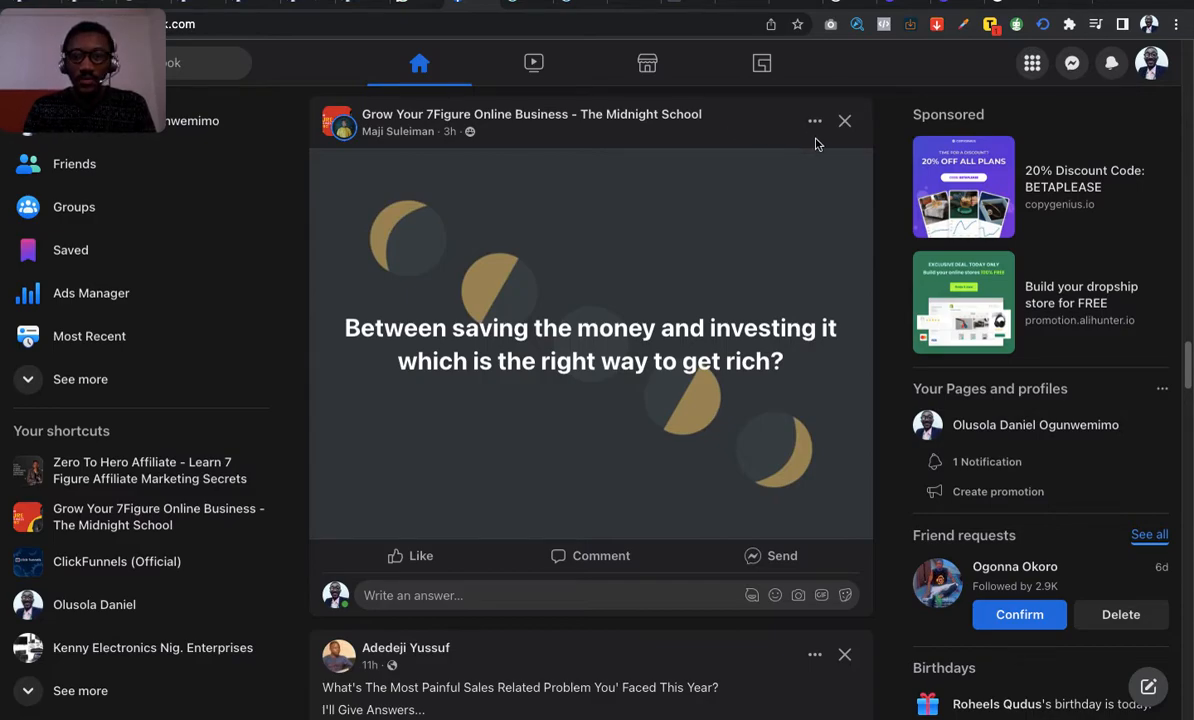
{"action": "mouse_move", "coordinate": [814, 122]}
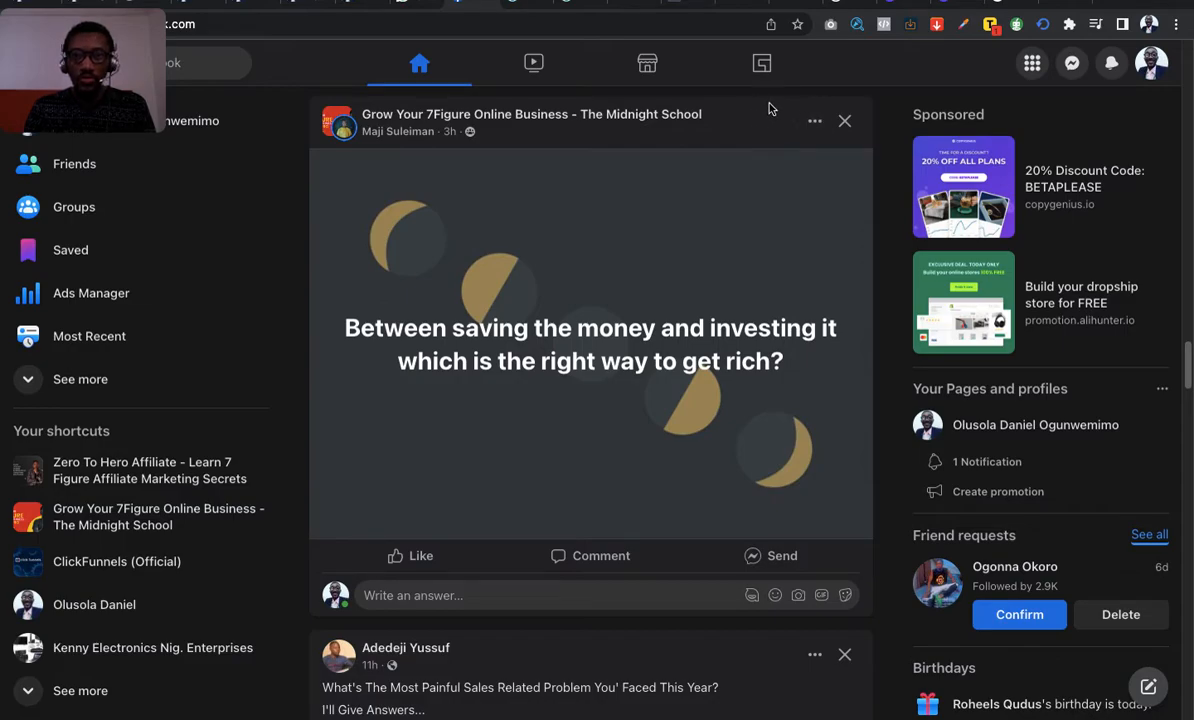
{"action": "mouse_move", "coordinate": [904, 90]}
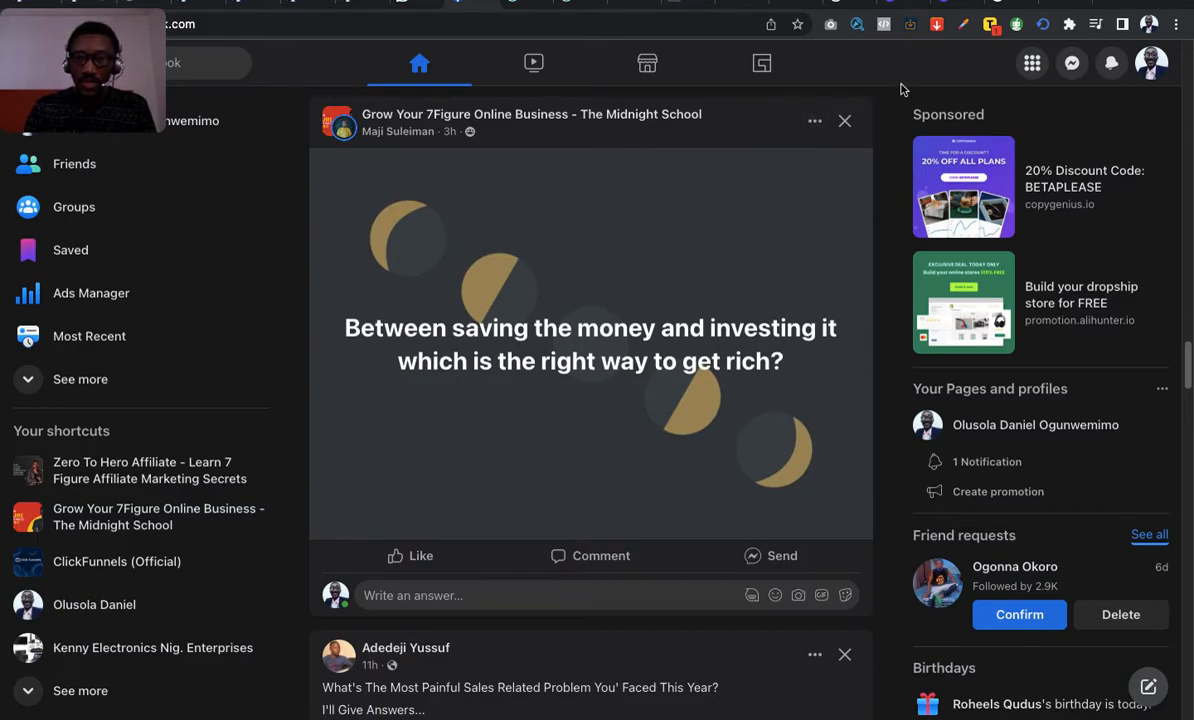
{"action": "mouse_move", "coordinate": [1032, 62]}
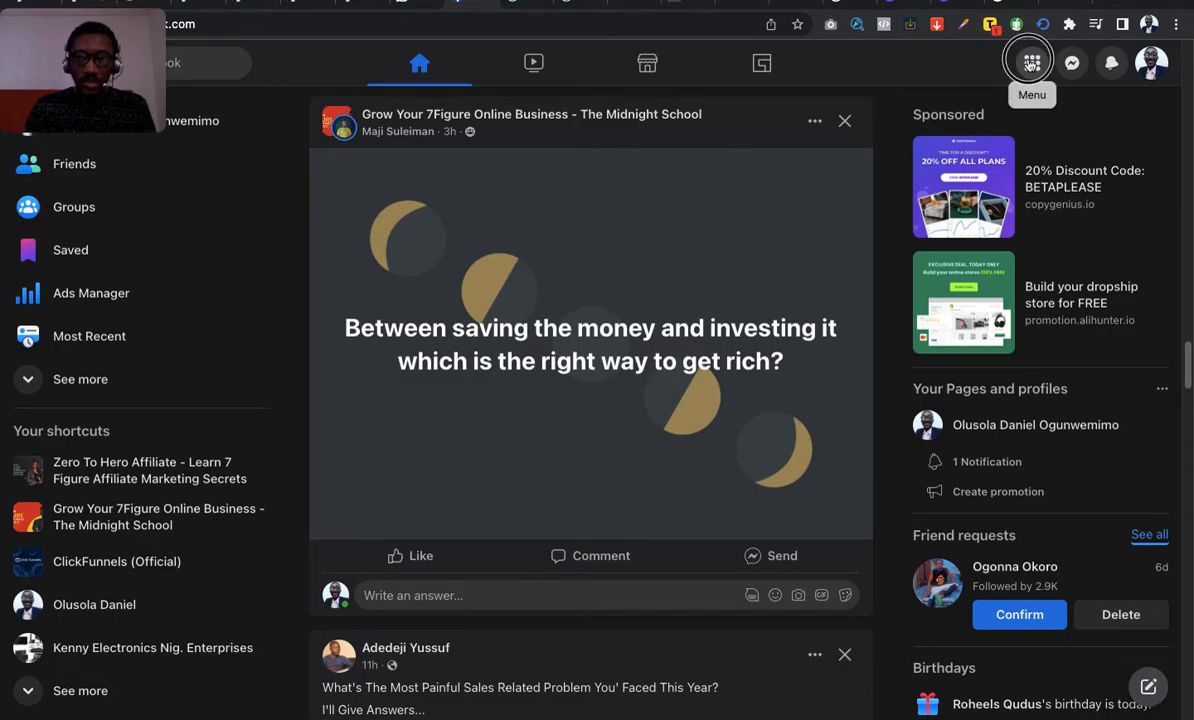
{"action": "left_click", "coordinate": [1032, 62]}
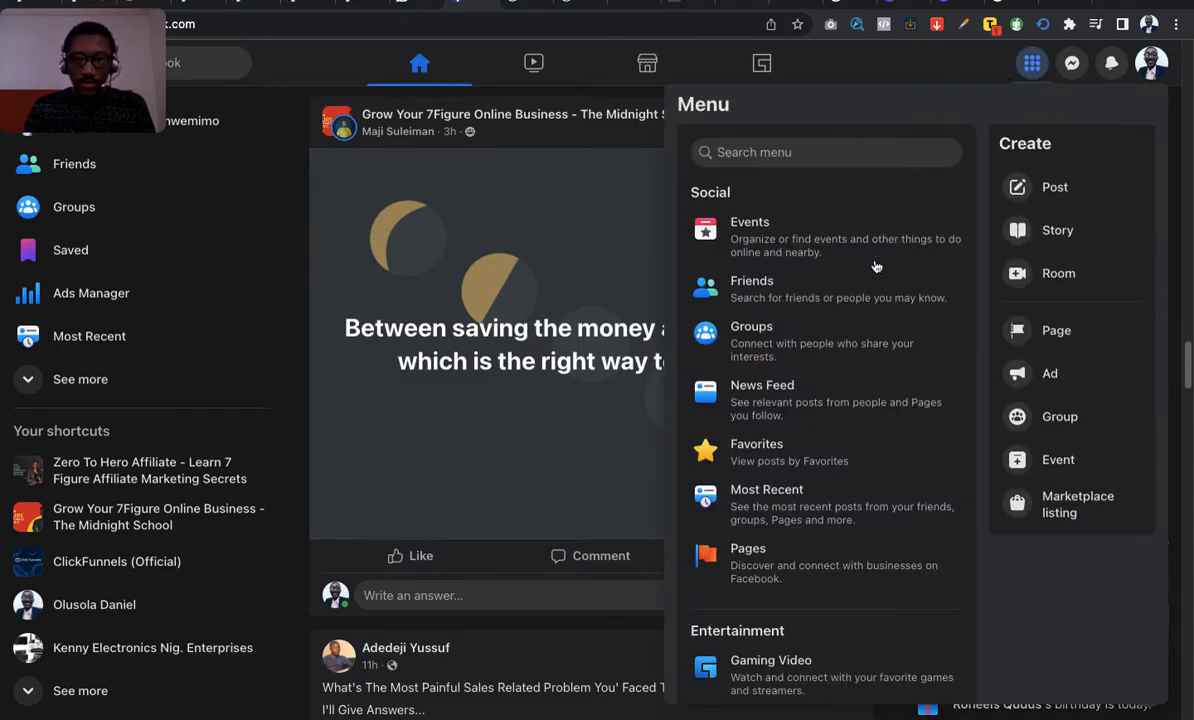
{"action": "scroll", "scroll_direction": "down", "scroll_amount": 3}
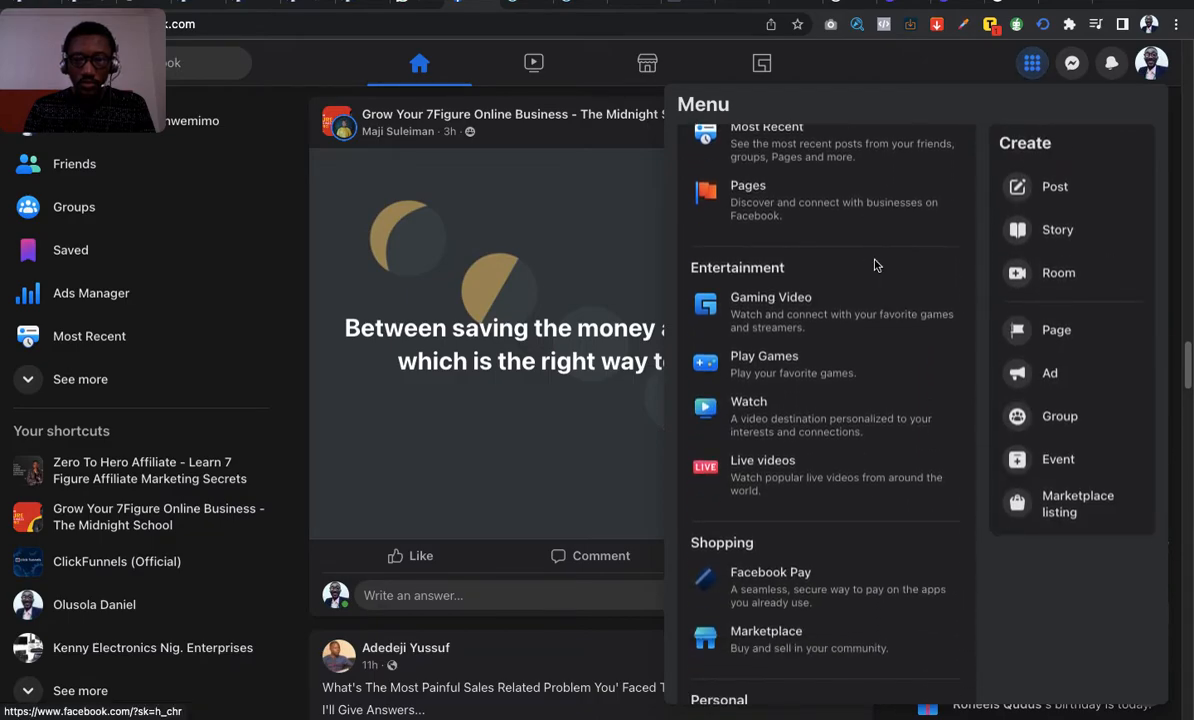
{"action": "scroll", "scroll_direction": "down", "scroll_amount": 3}
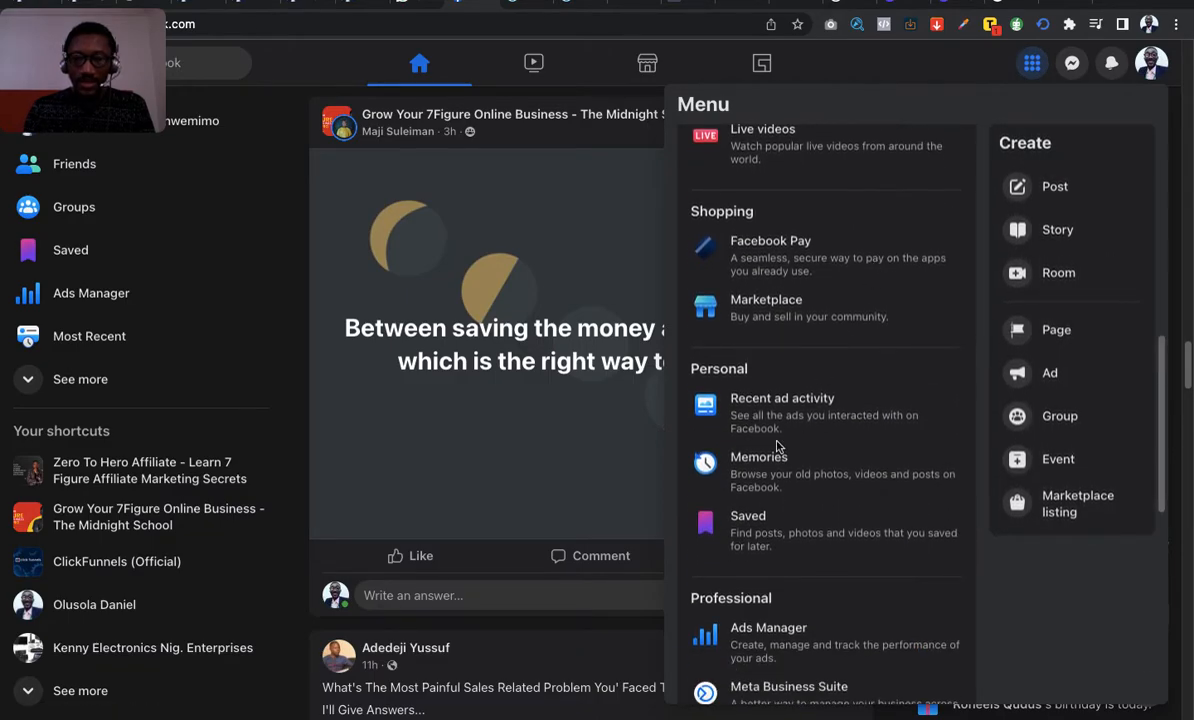
{"action": "mouse_move", "coordinate": [782, 410]}
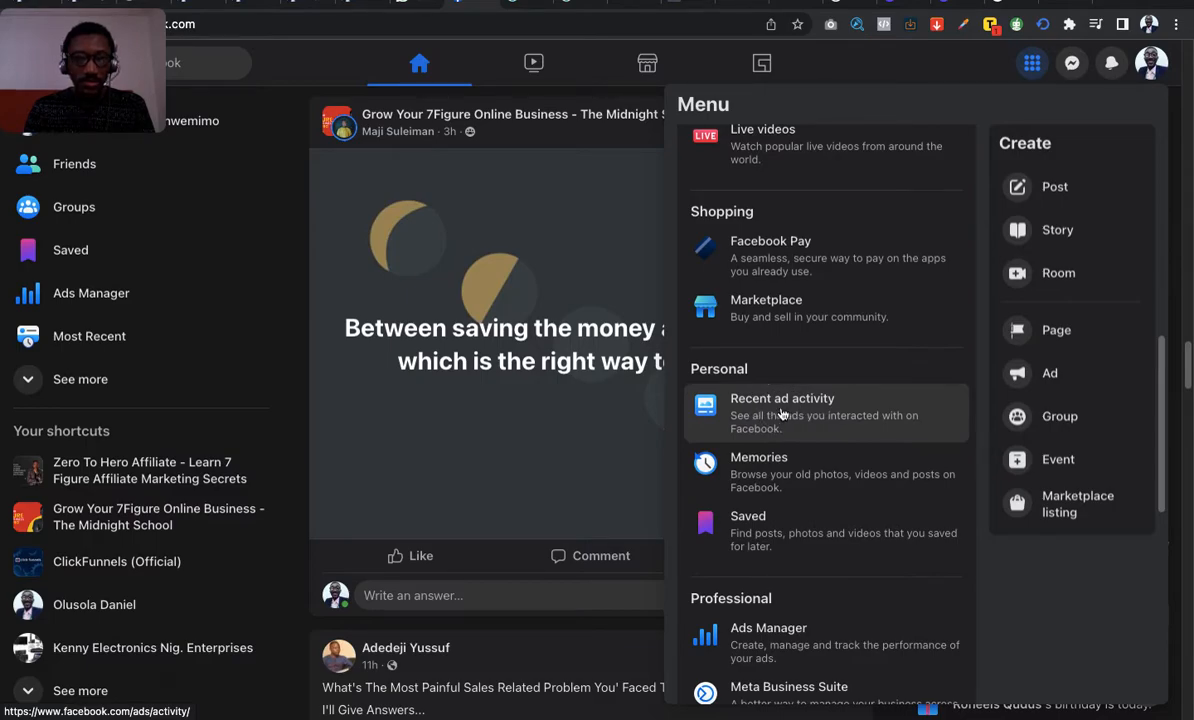
{"action": "left_click", "coordinate": [782, 404]}
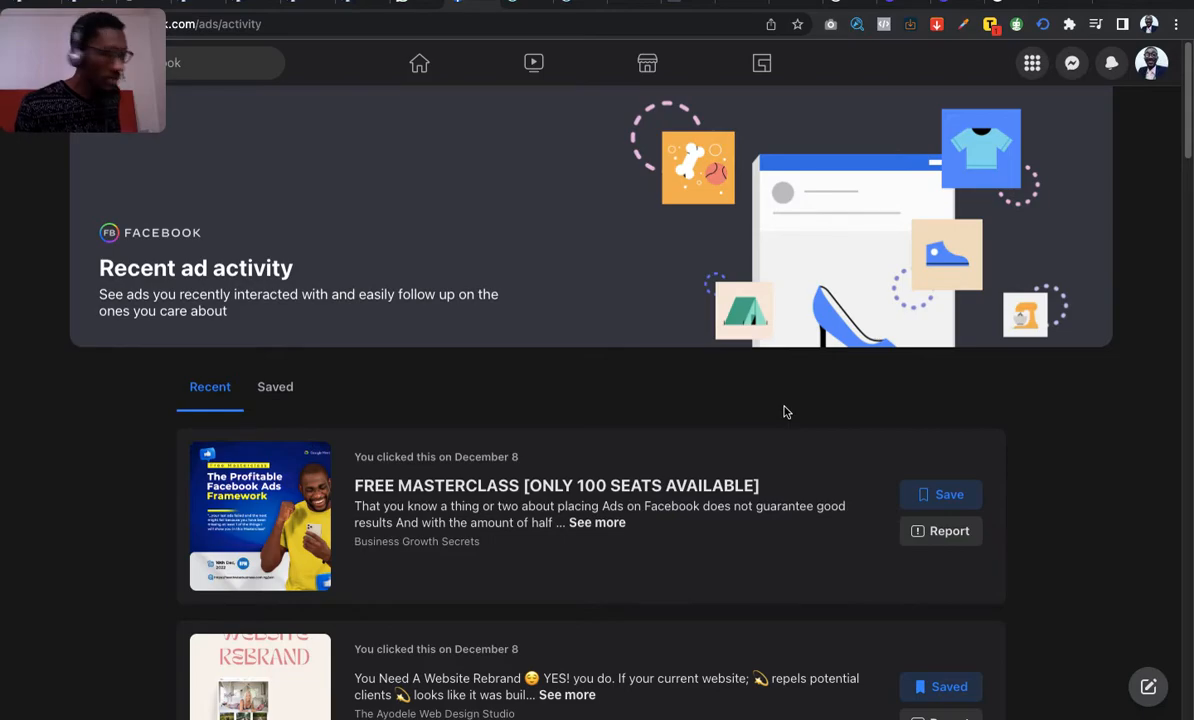
{"action": "scroll", "scroll_direction": "down", "scroll_amount": 3}
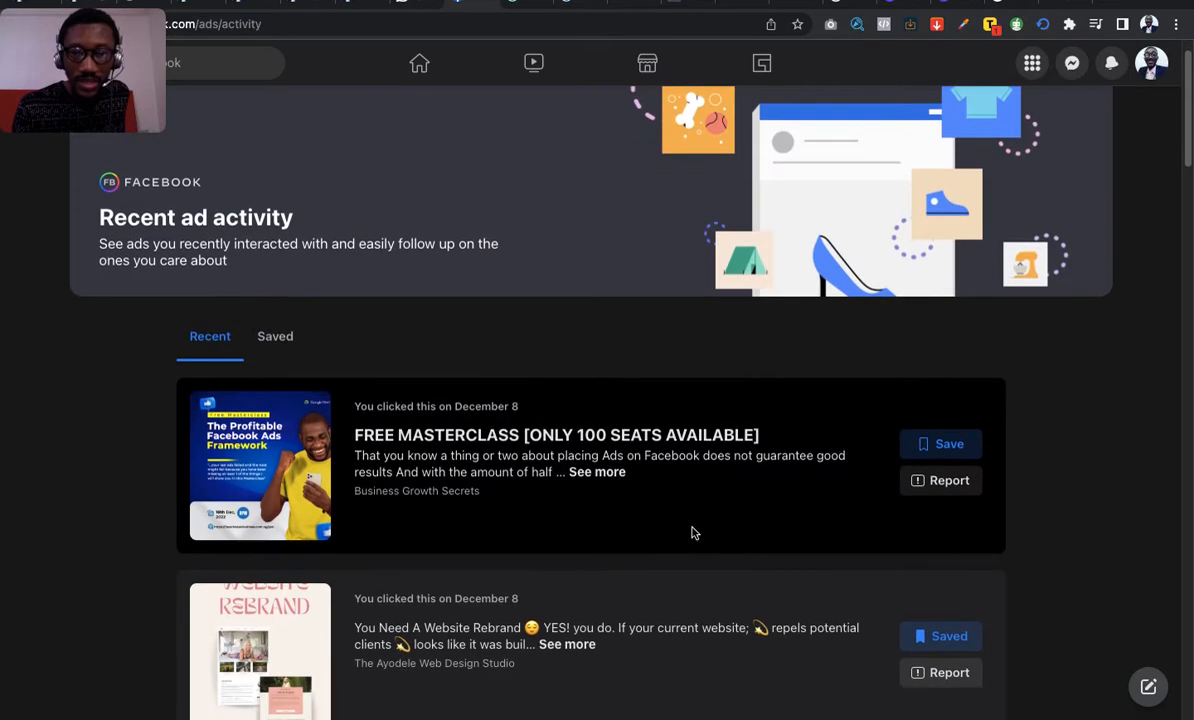
{"action": "scroll", "scroll_direction": "down", "scroll_amount": 3}
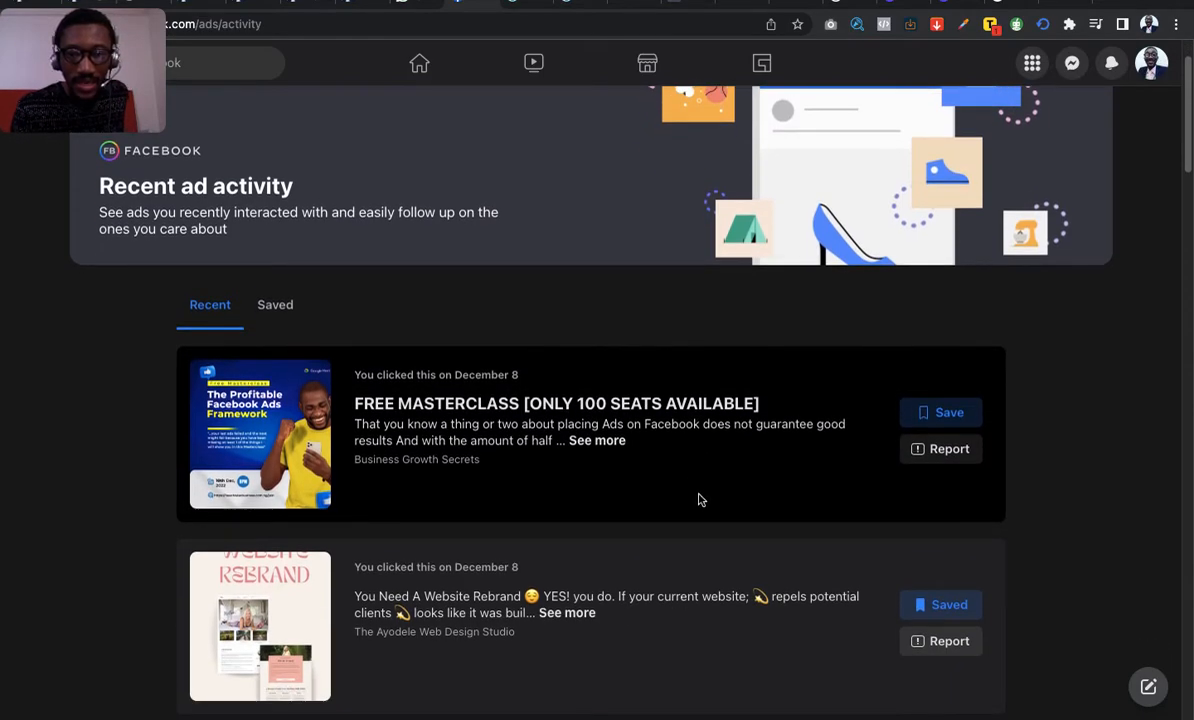
{"action": "scroll", "scroll_direction": "down", "scroll_amount": 3}
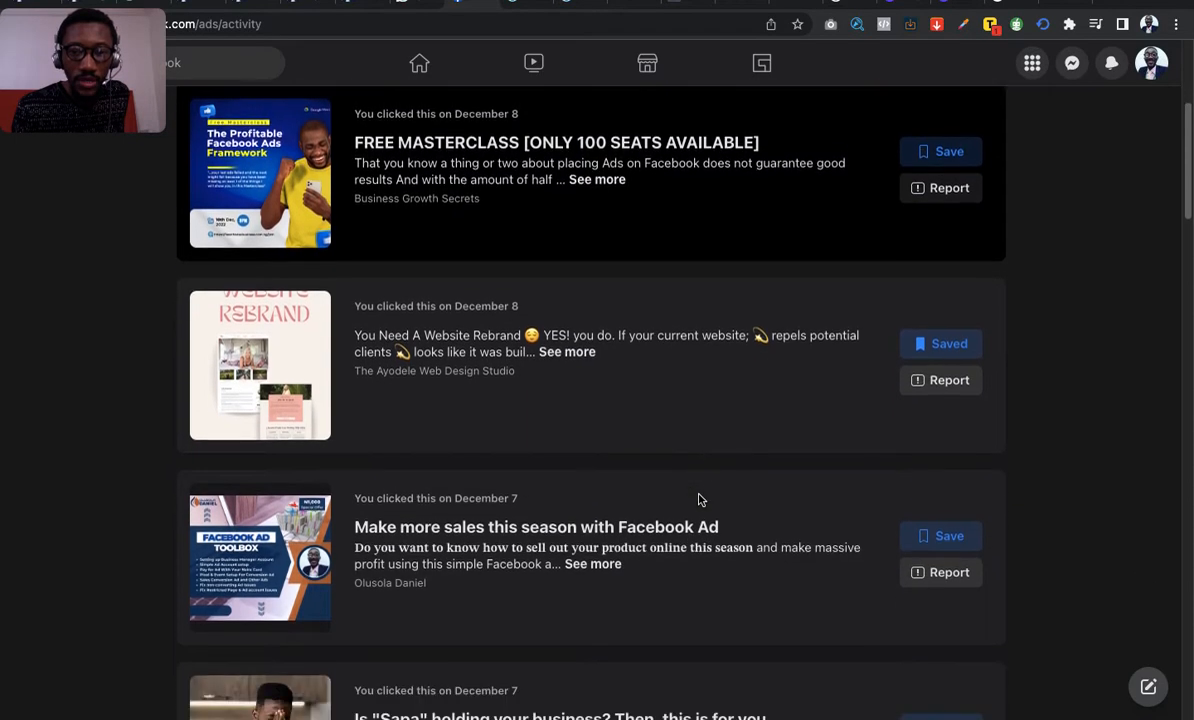
{"action": "scroll", "scroll_direction": "up", "scroll_amount": 3}
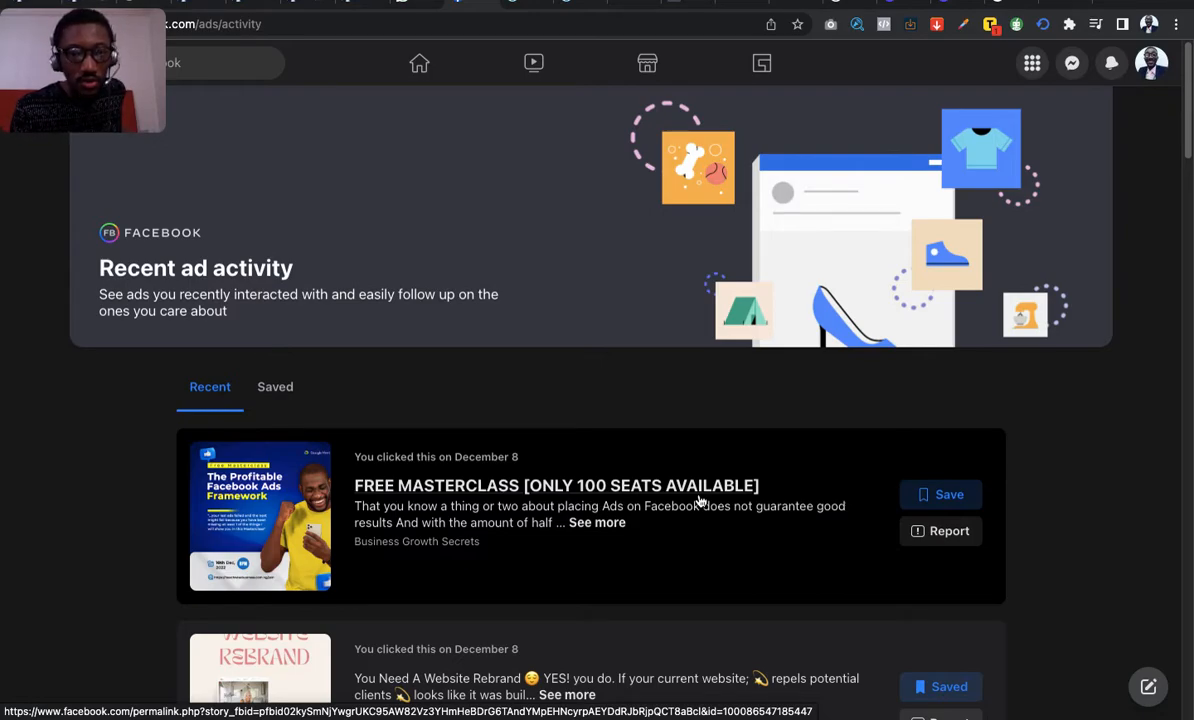
{"action": "mouse_move", "coordinate": [664, 538]}
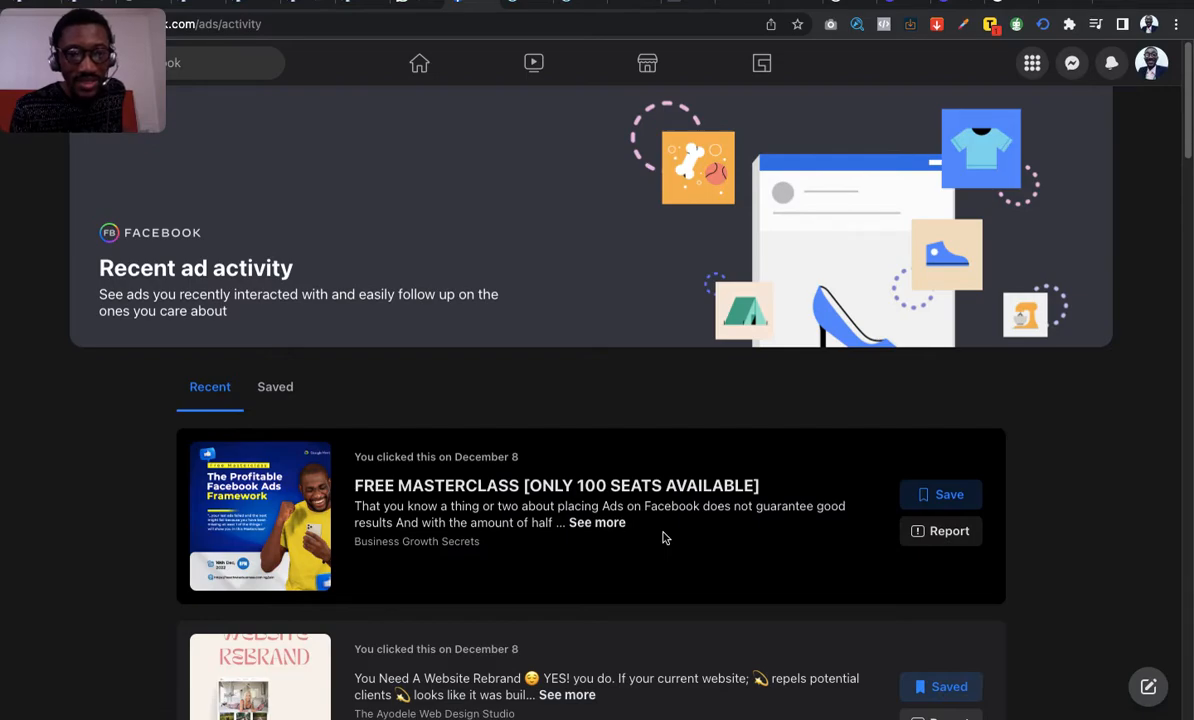
{"action": "scroll", "scroll_direction": "down", "scroll_amount": 3}
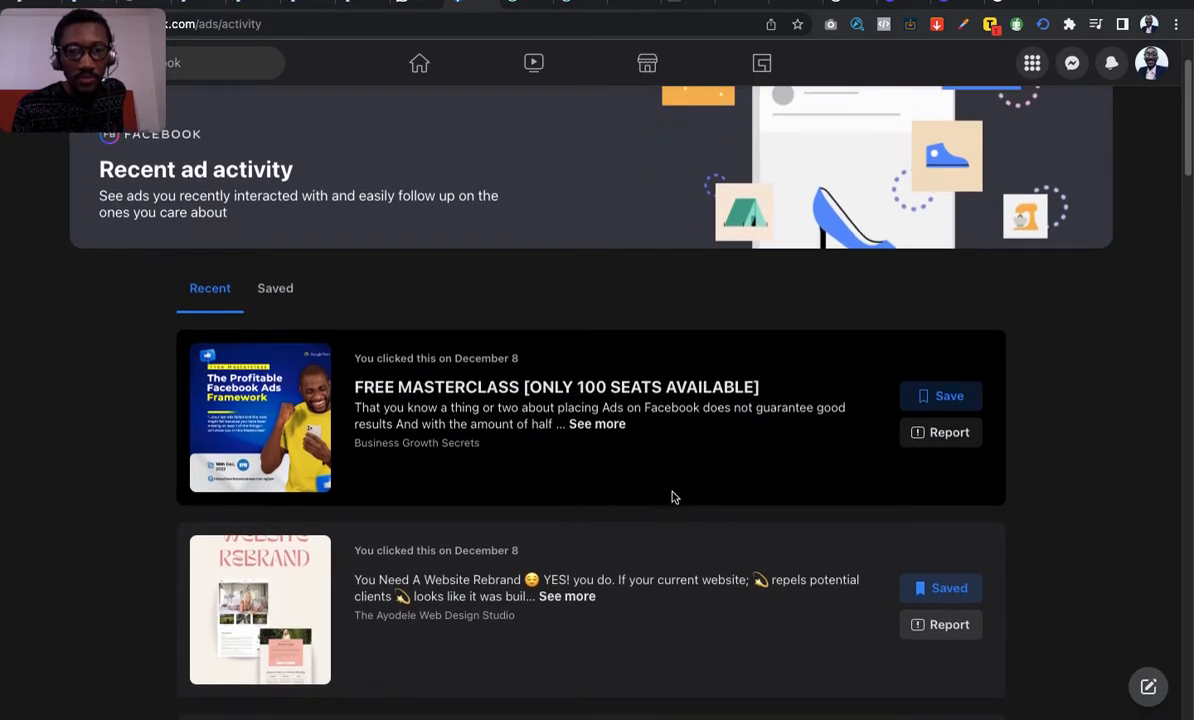
{"action": "mouse_move", "coordinate": [988, 148]}
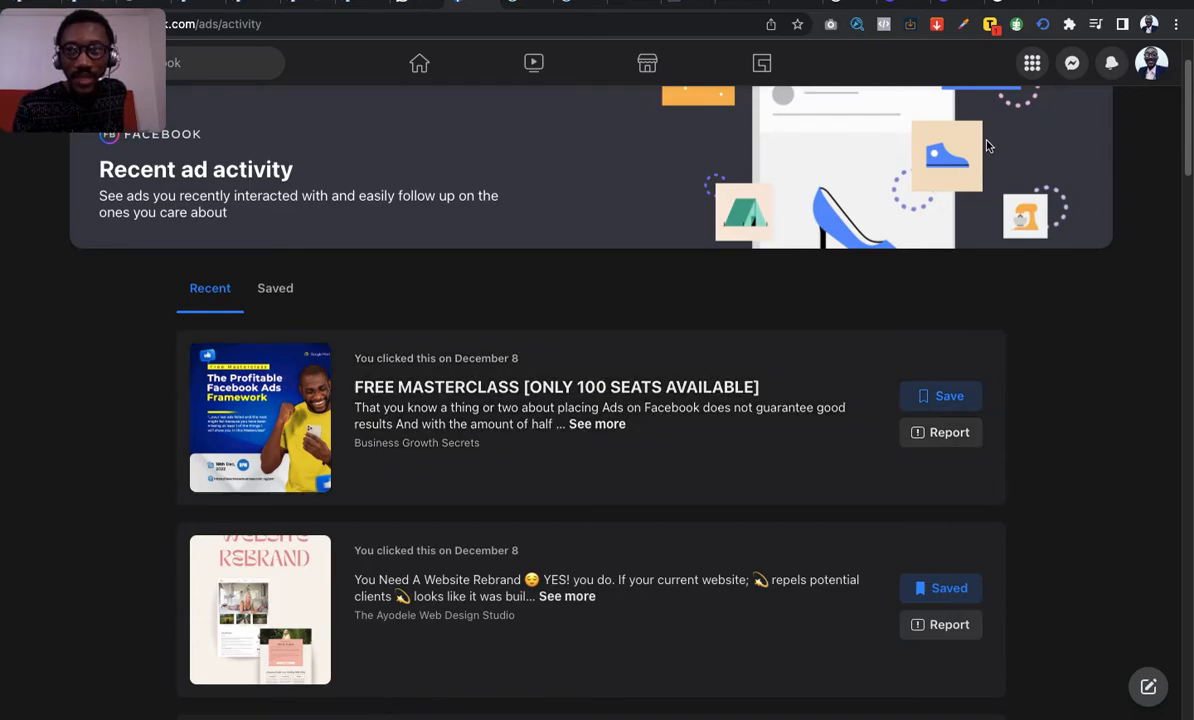
{"action": "mouse_move", "coordinate": [448, 180]}
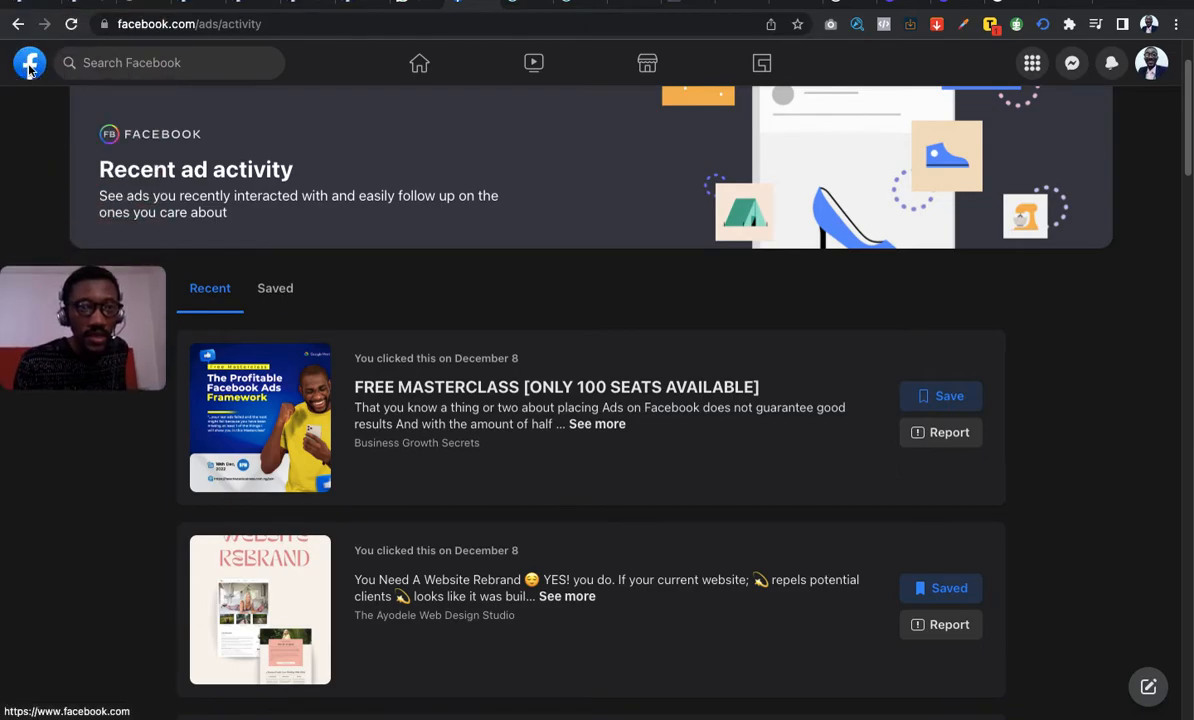
{"action": "mouse_move", "coordinate": [32, 128]}
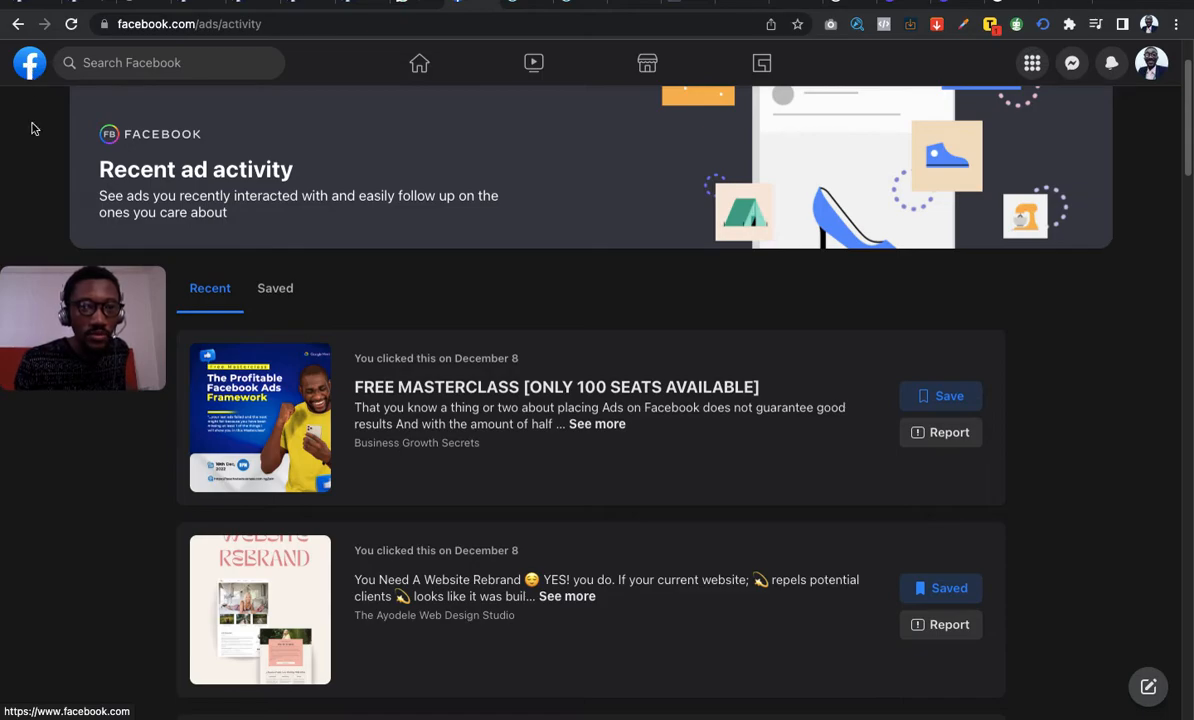
Step: Return from the ad activity page to the News Feed home via the Facebook logo
{"action": "left_click", "coordinate": [28, 62]}
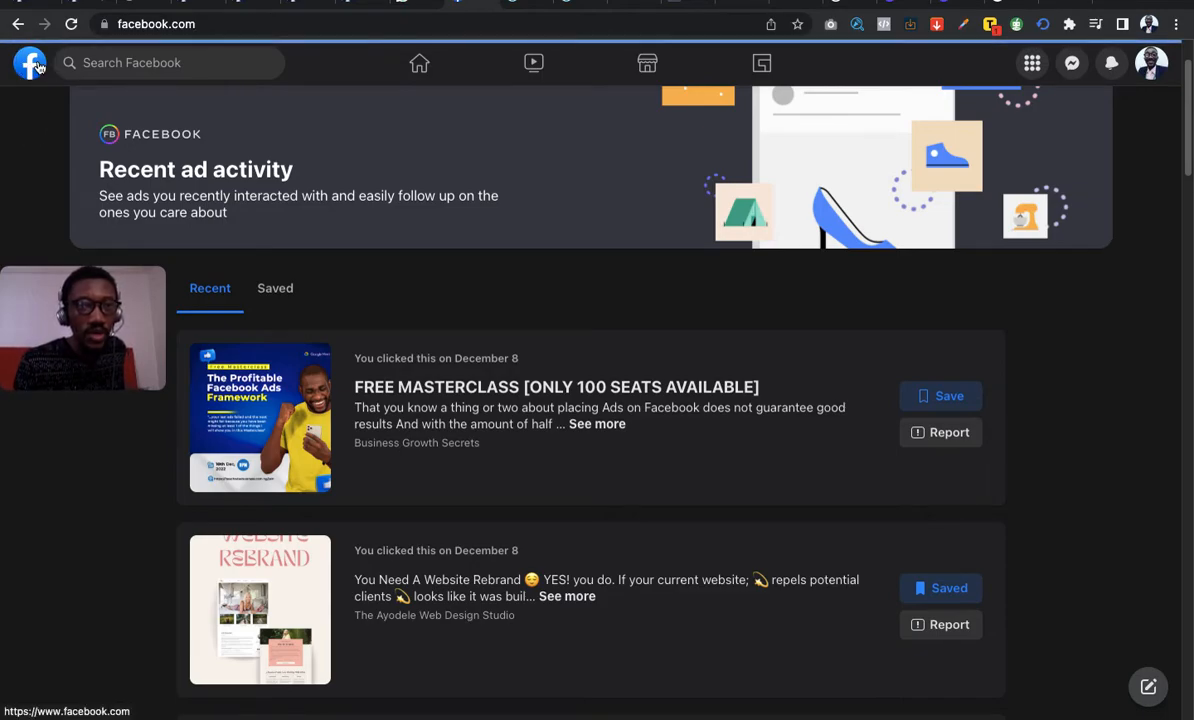
{"action": "left_click", "coordinate": [420, 62]}
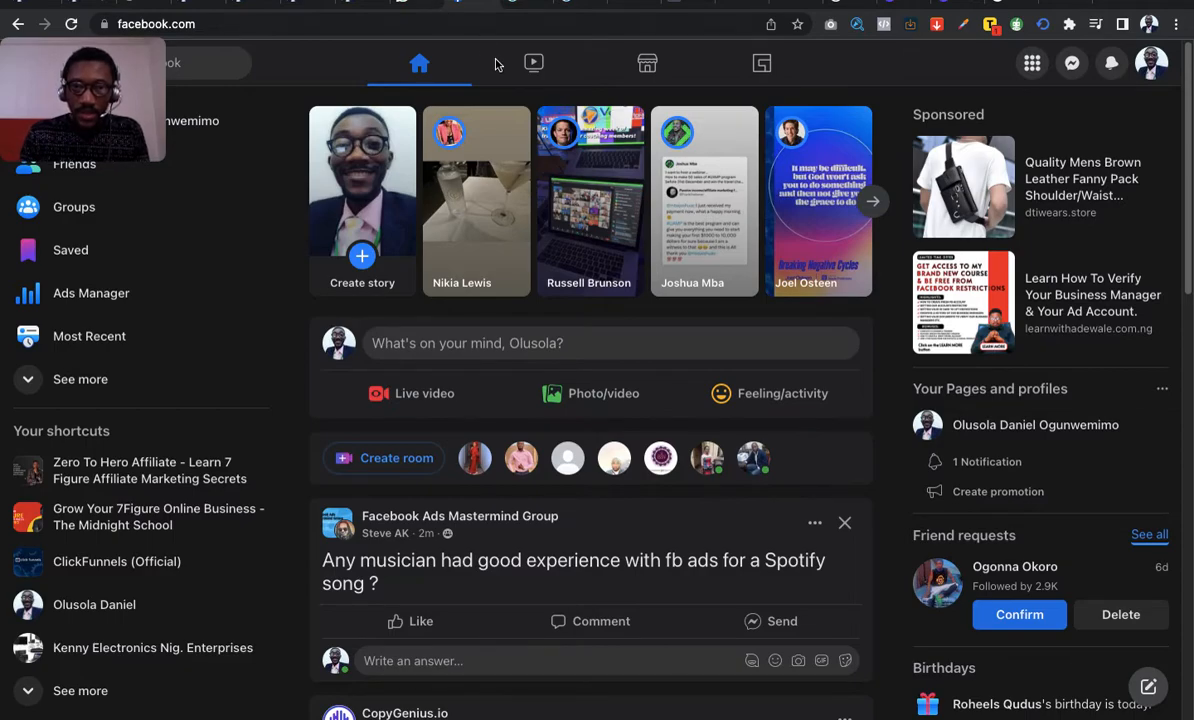
{"action": "mouse_move", "coordinate": [584, 136]}
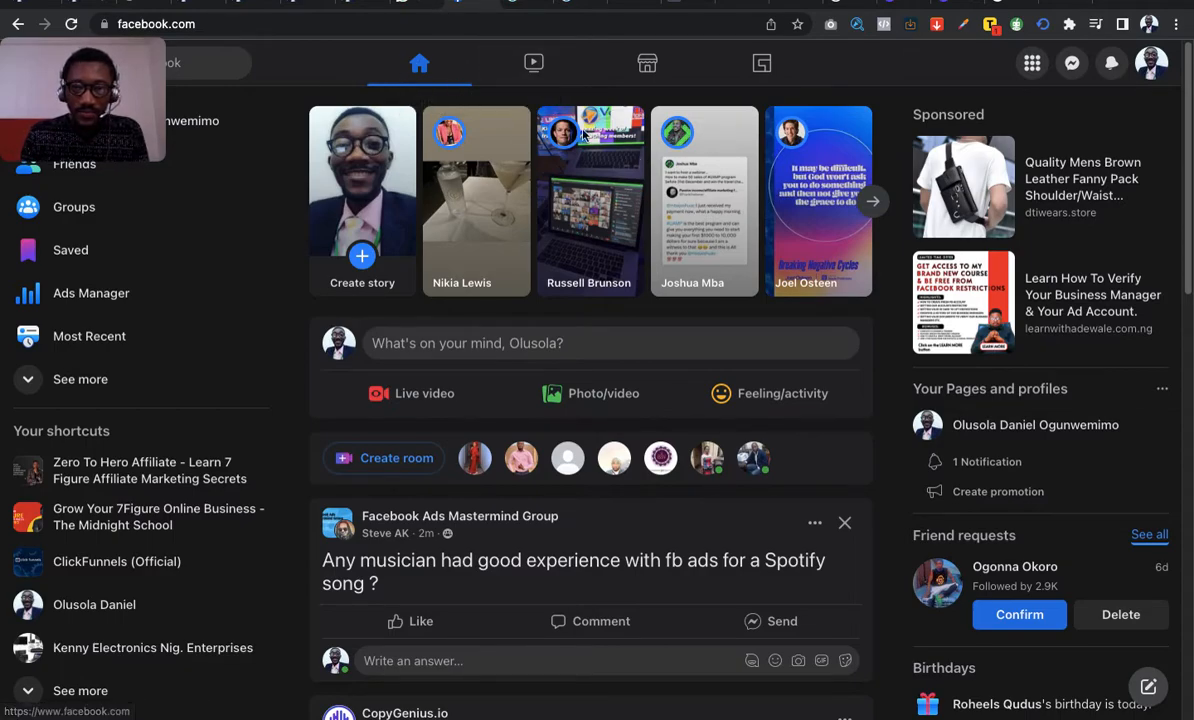
{"action": "mouse_move", "coordinate": [884, 76]}
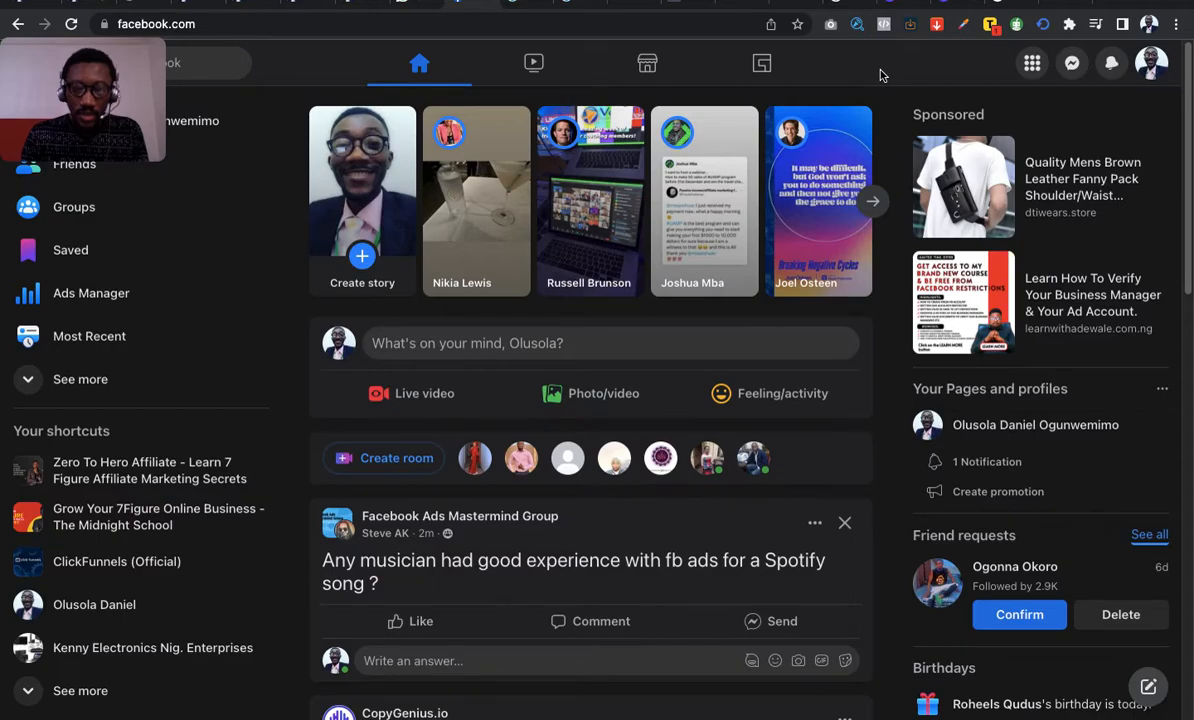
{"action": "mouse_move", "coordinate": [956, 74]}
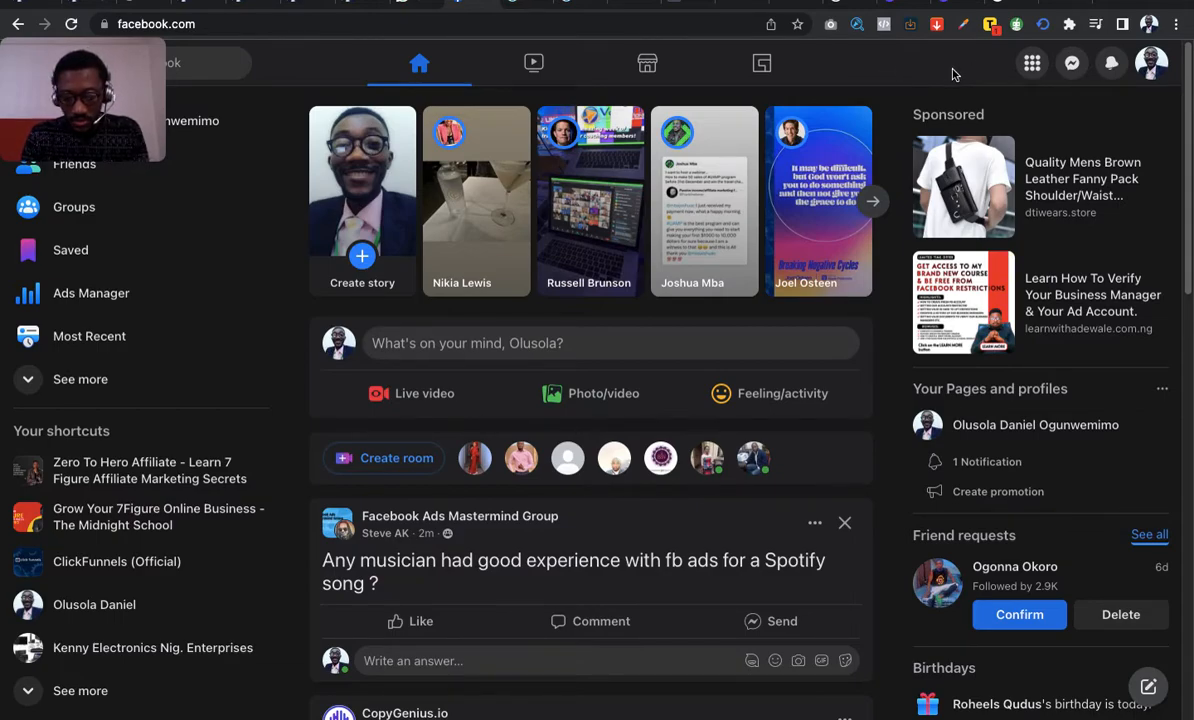
{"action": "mouse_move", "coordinate": [936, 104]}
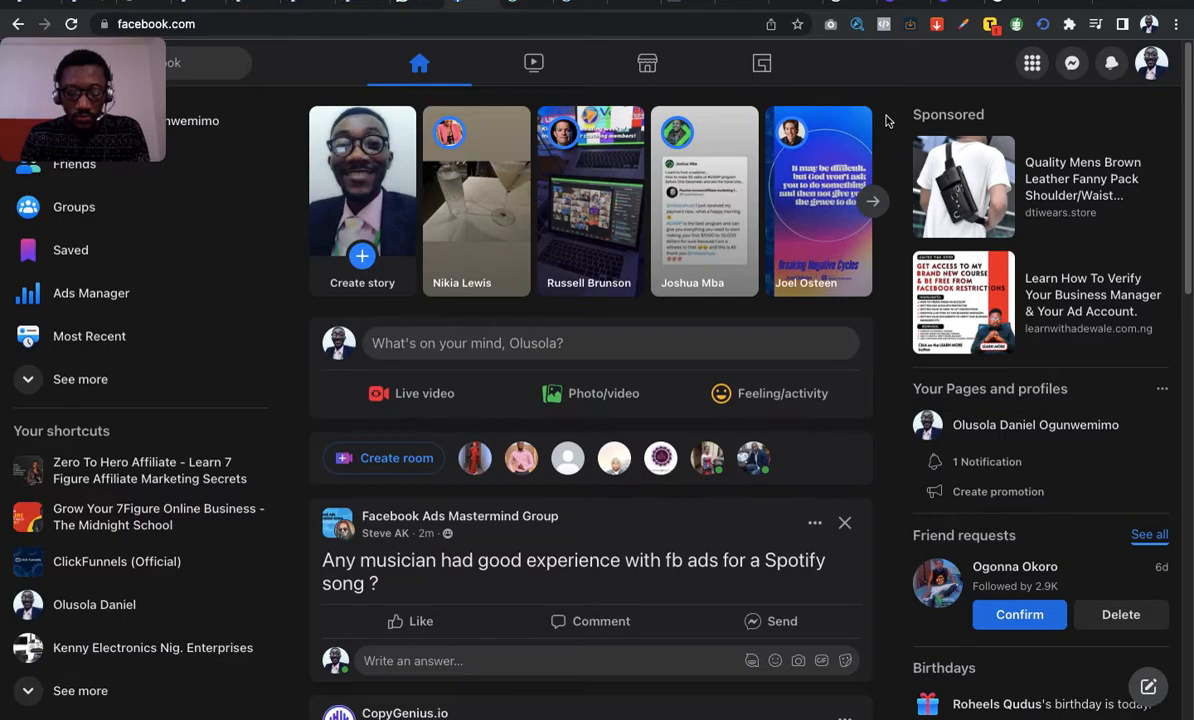
{"action": "mouse_move", "coordinate": [936, 164]}
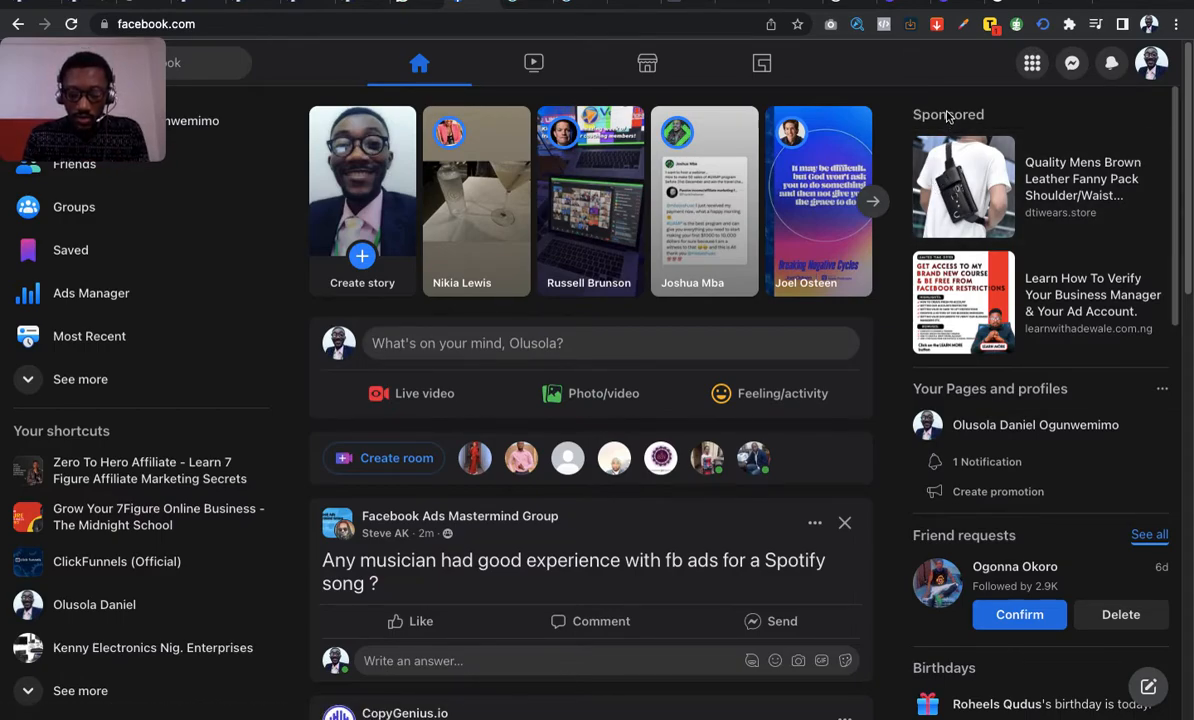
{"action": "mouse_move", "coordinate": [796, 536]}
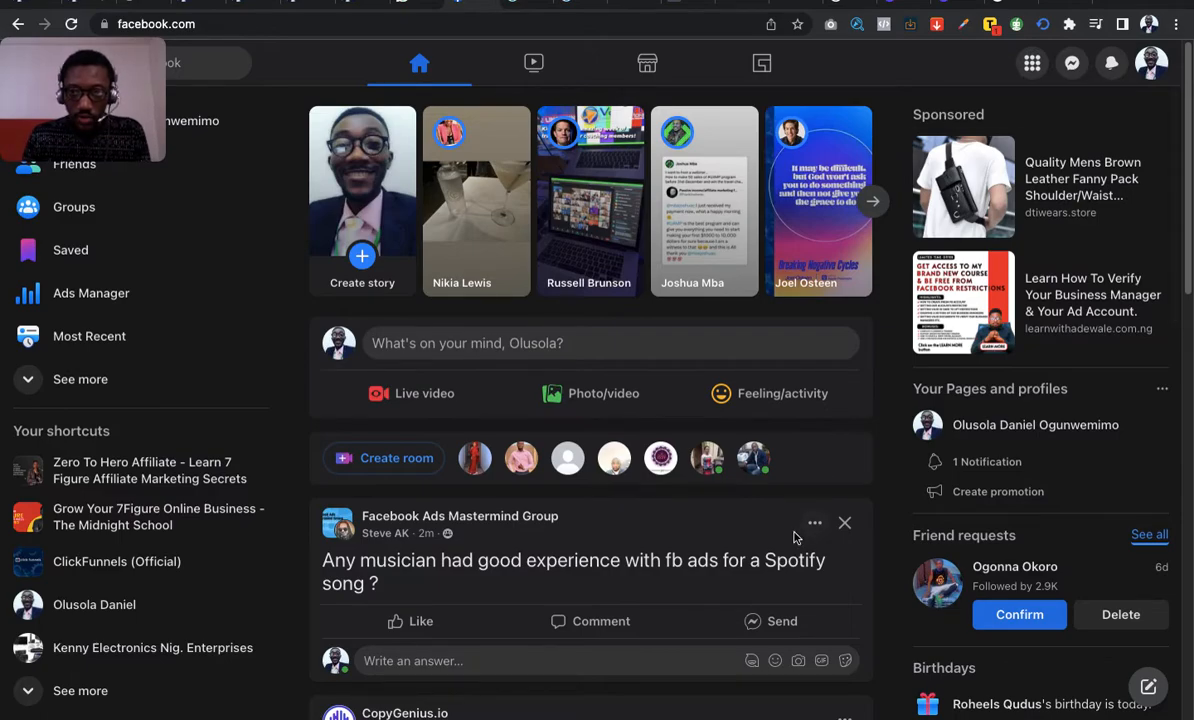
{"action": "mouse_move", "coordinate": [1032, 62]}
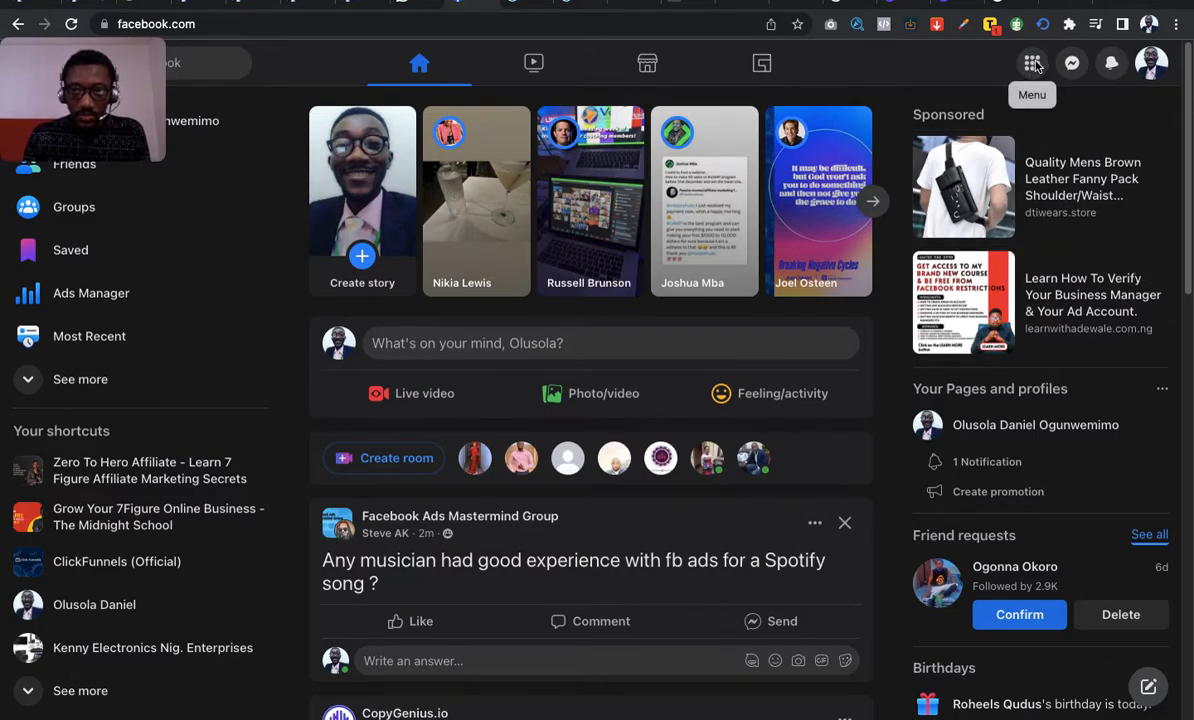
{"action": "left_click", "coordinate": [1032, 62]}
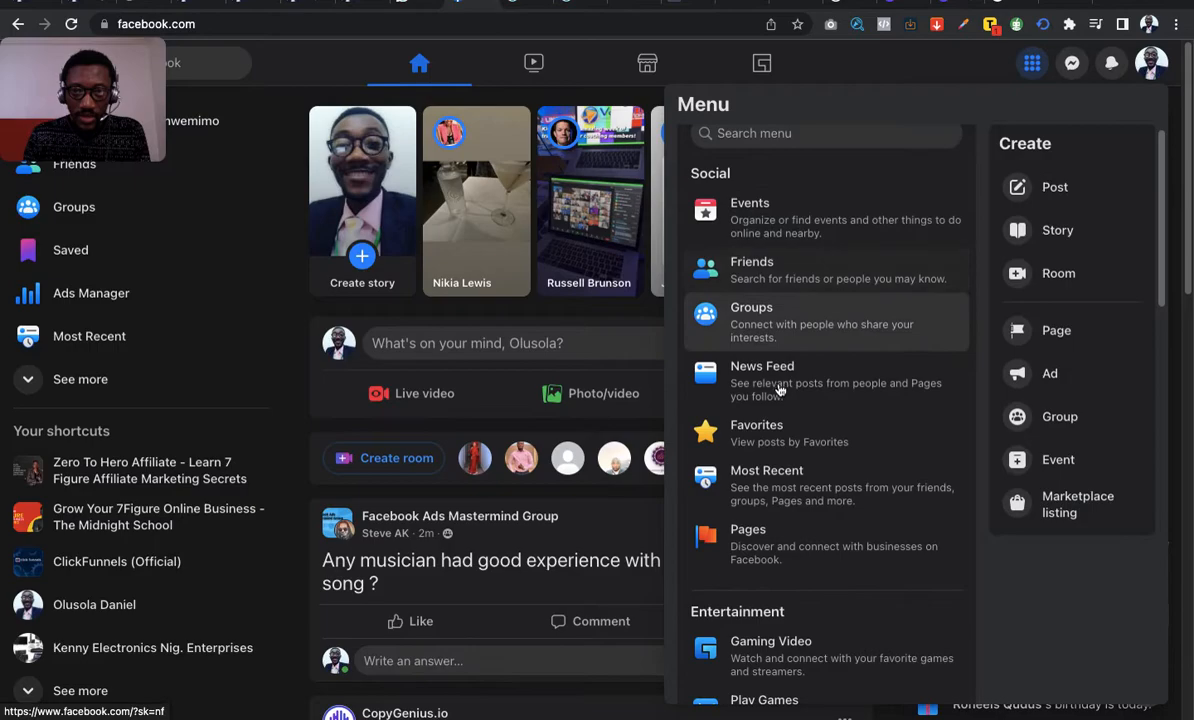
{"action": "mouse_move", "coordinate": [780, 524]}
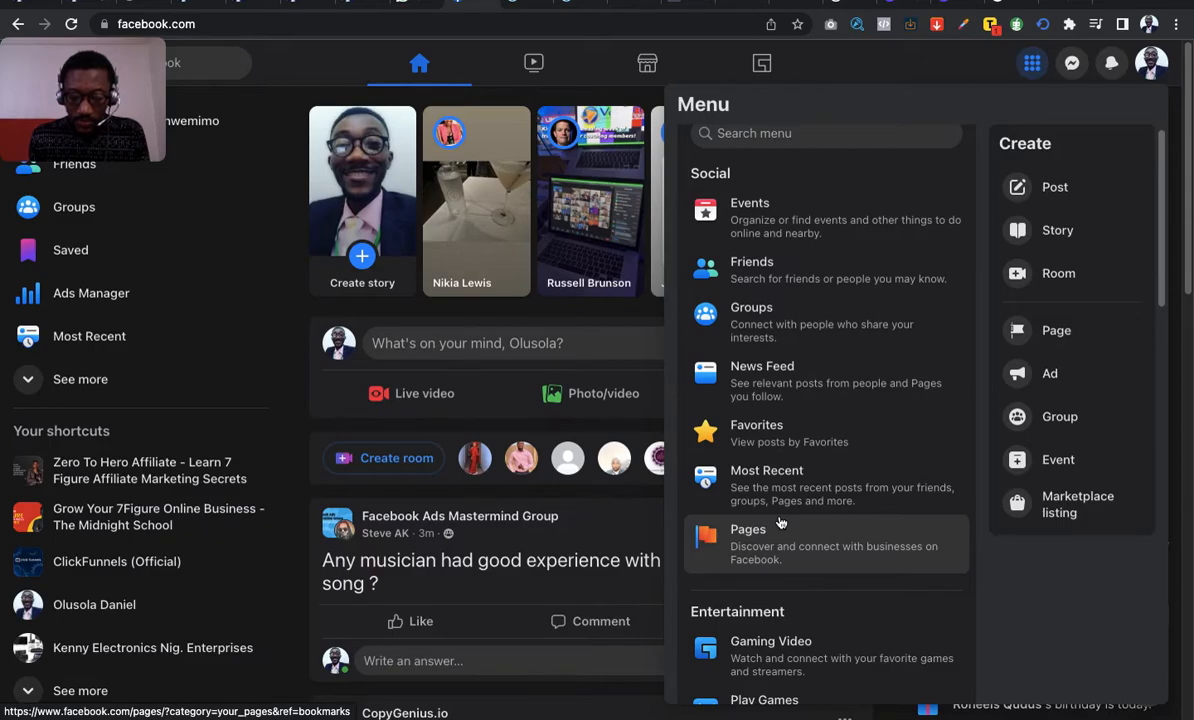
{"action": "scroll", "scroll_direction": "down", "scroll_amount": 3}
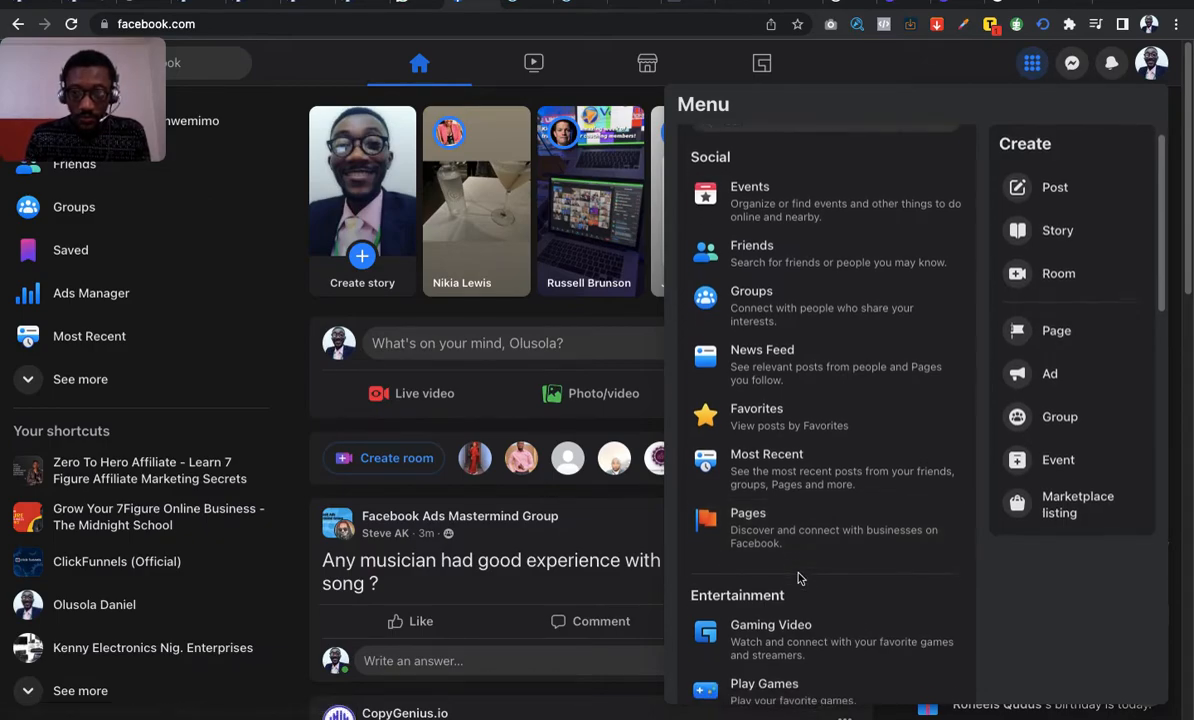
{"action": "scroll", "scroll_direction": "up", "scroll_amount": 3}
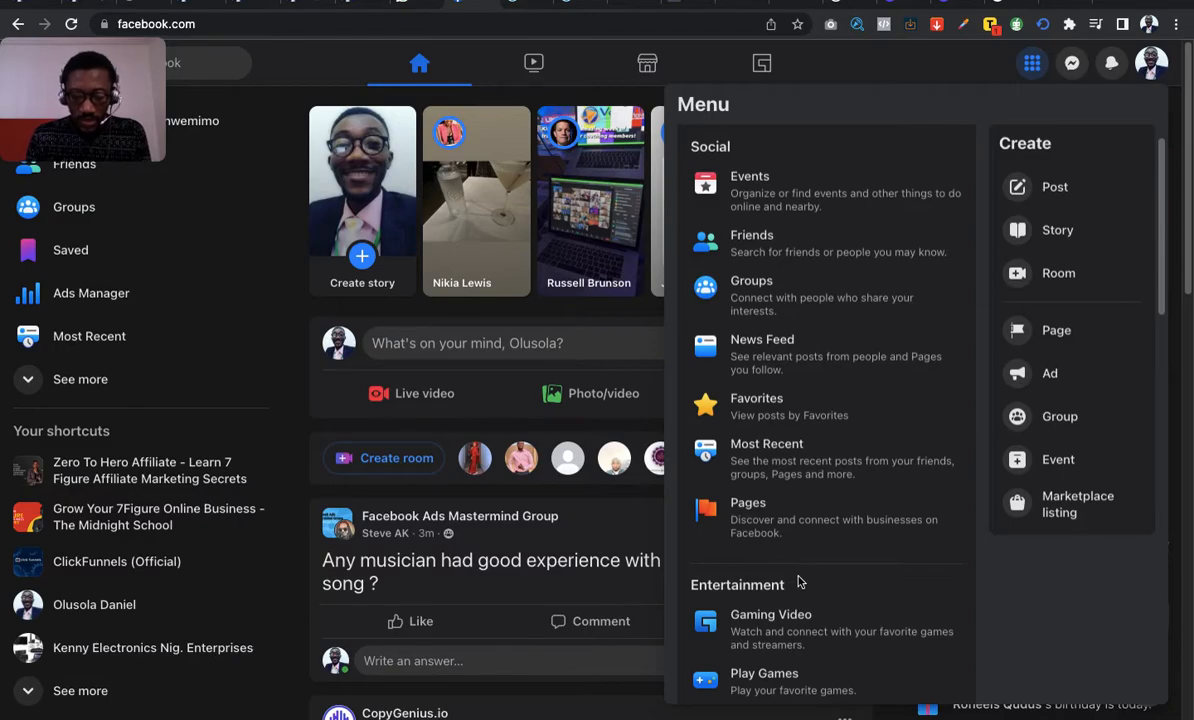
{"action": "mouse_move", "coordinate": [836, 574]}
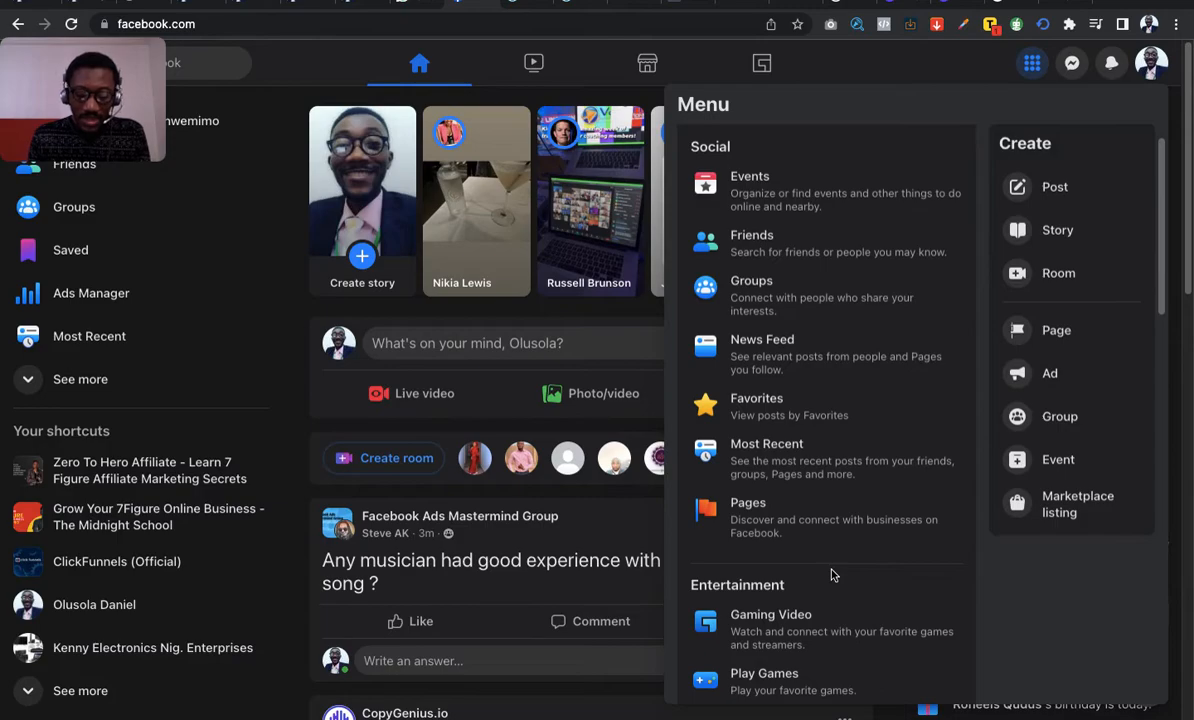
{"action": "mouse_move", "coordinate": [818, 542]}
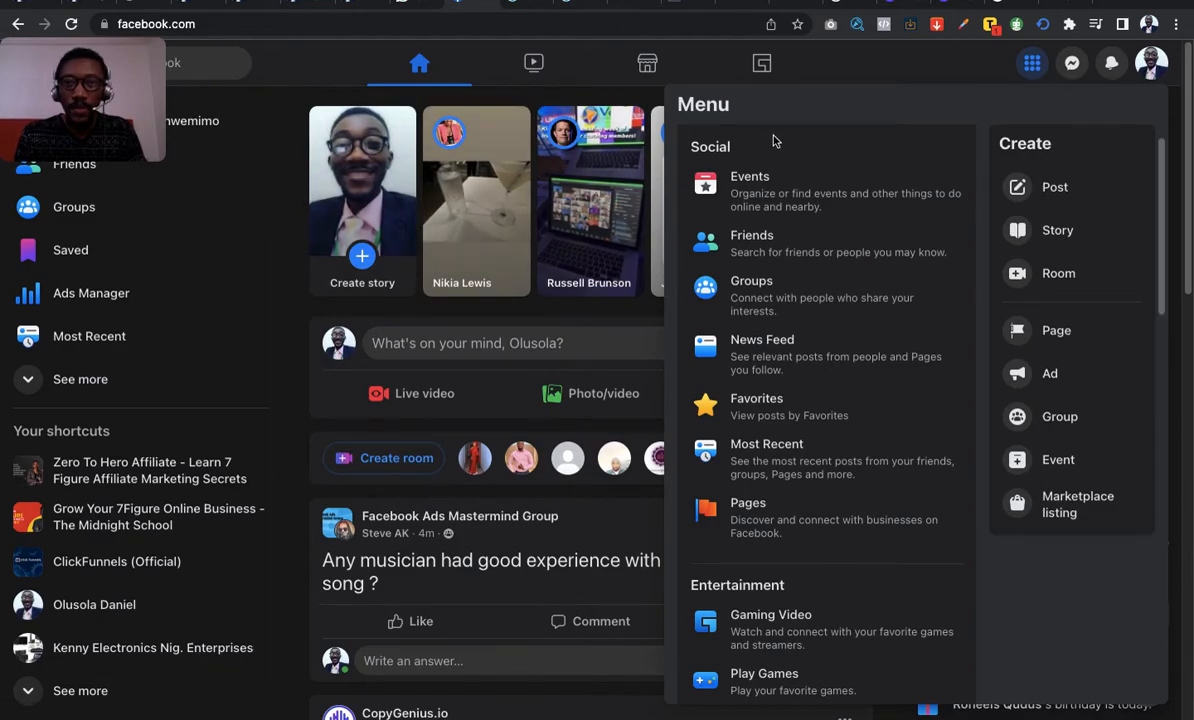
{"action": "mouse_move", "coordinate": [848, 74]}
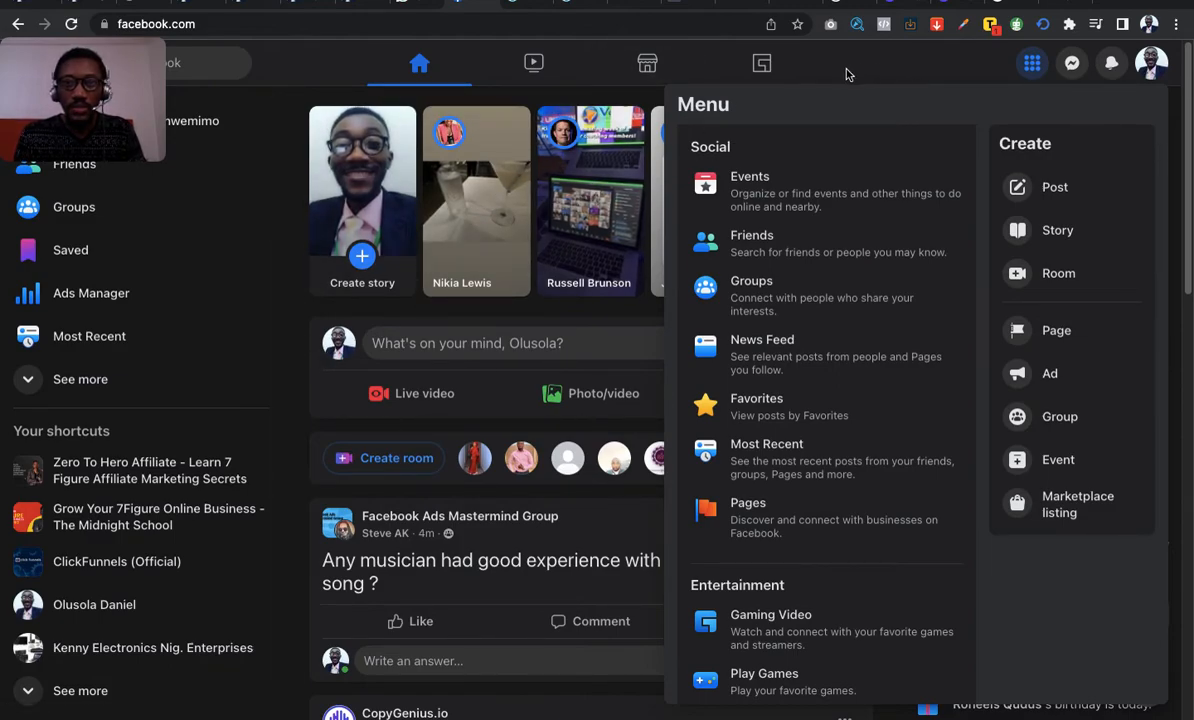
{"action": "mouse_move", "coordinate": [844, 114]}
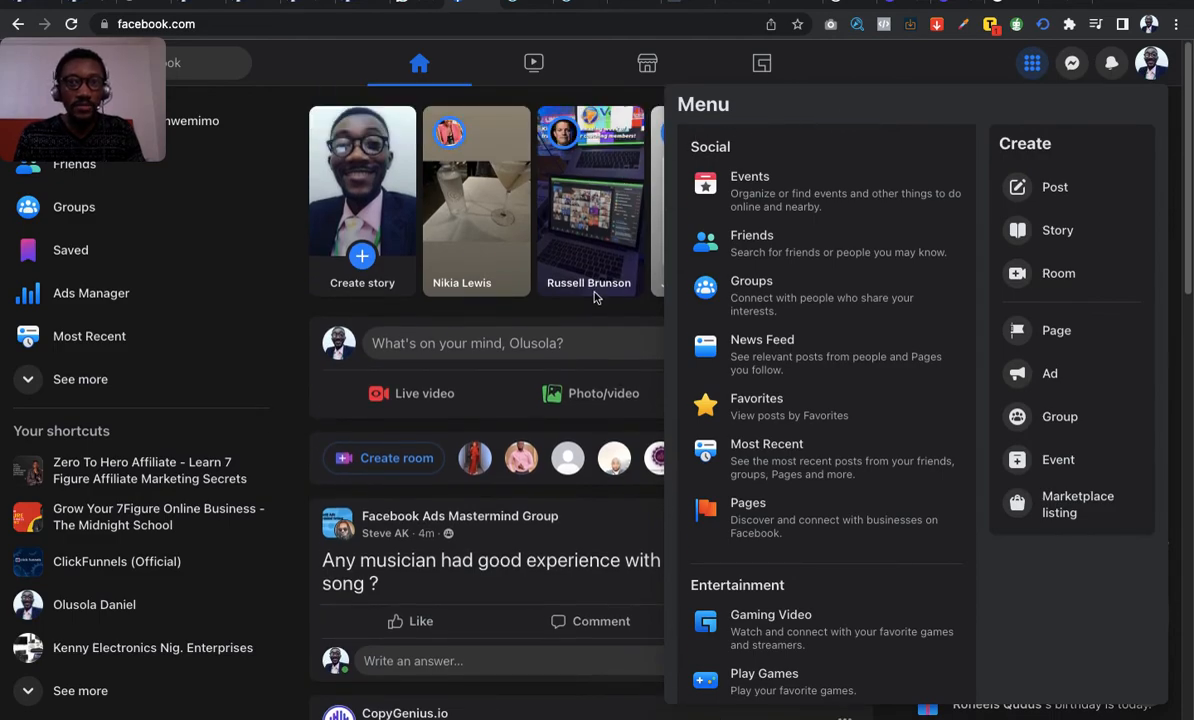
{"action": "left_click", "coordinate": [1032, 62]}
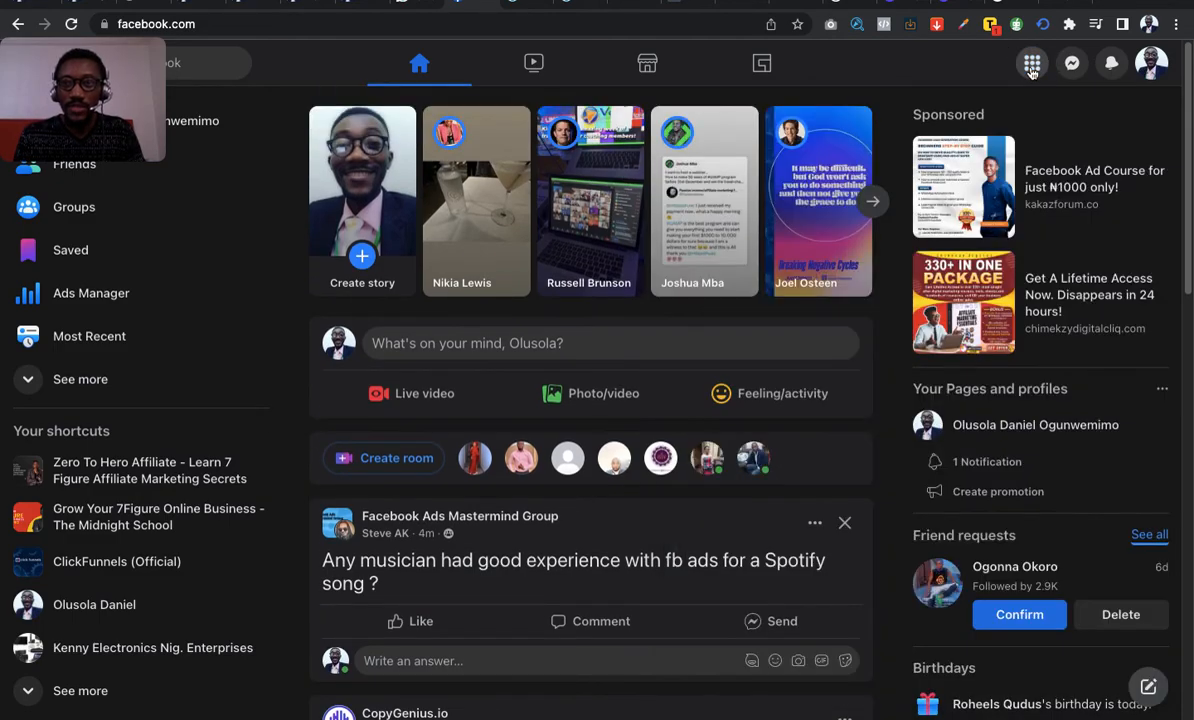